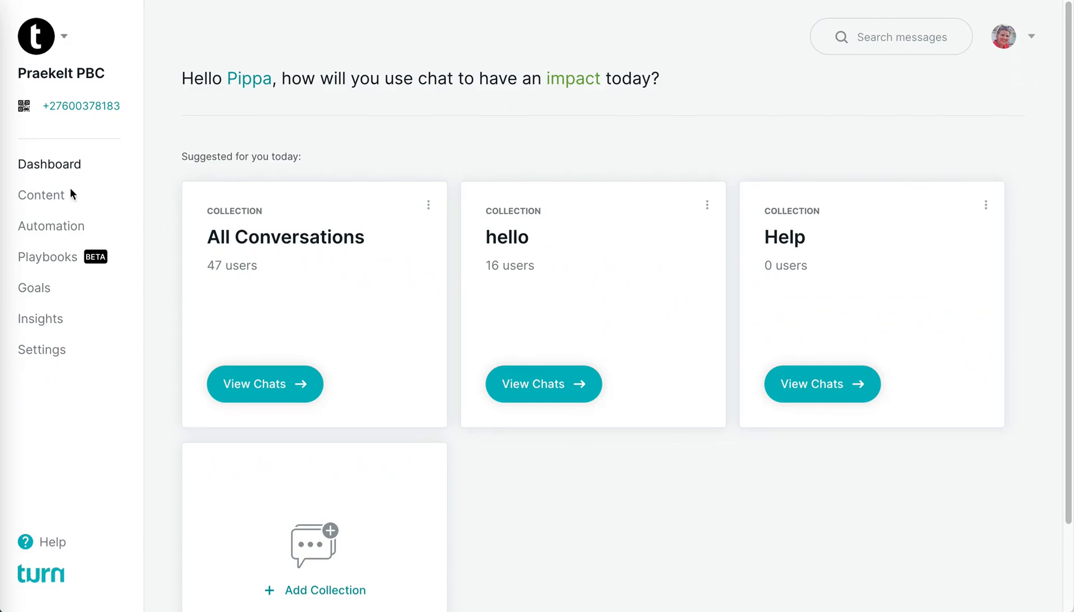
mouse_move(41, 263)
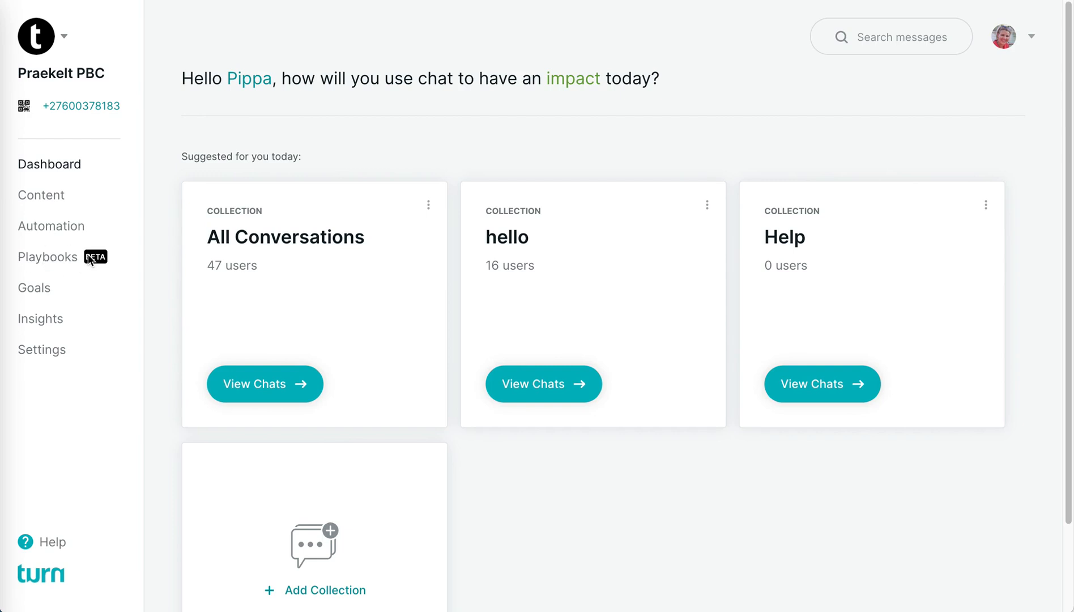
mouse_move(93, 261)
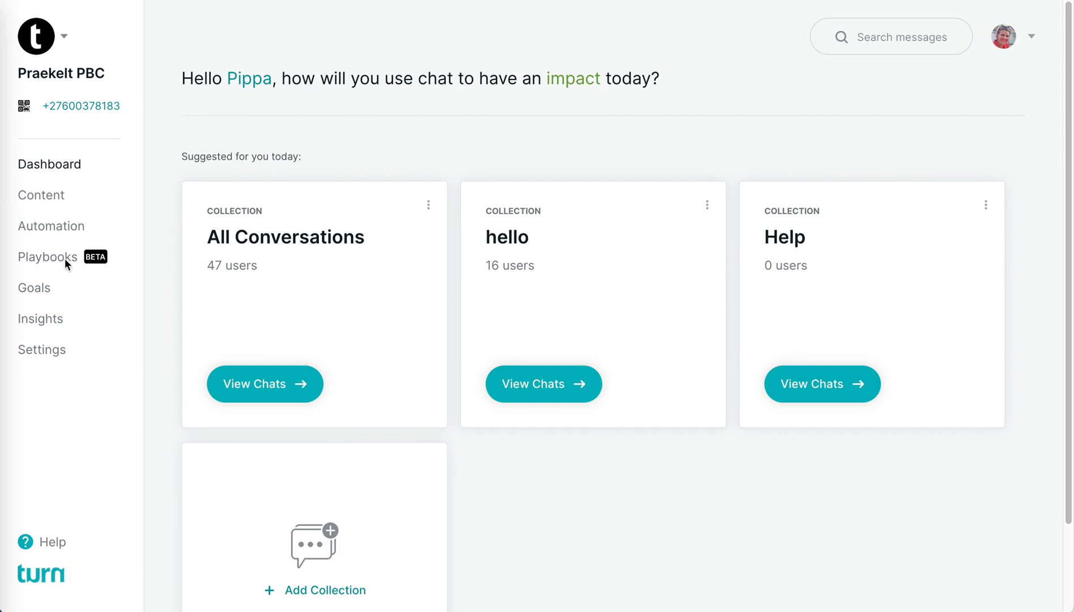
mouse_move(68, 260)
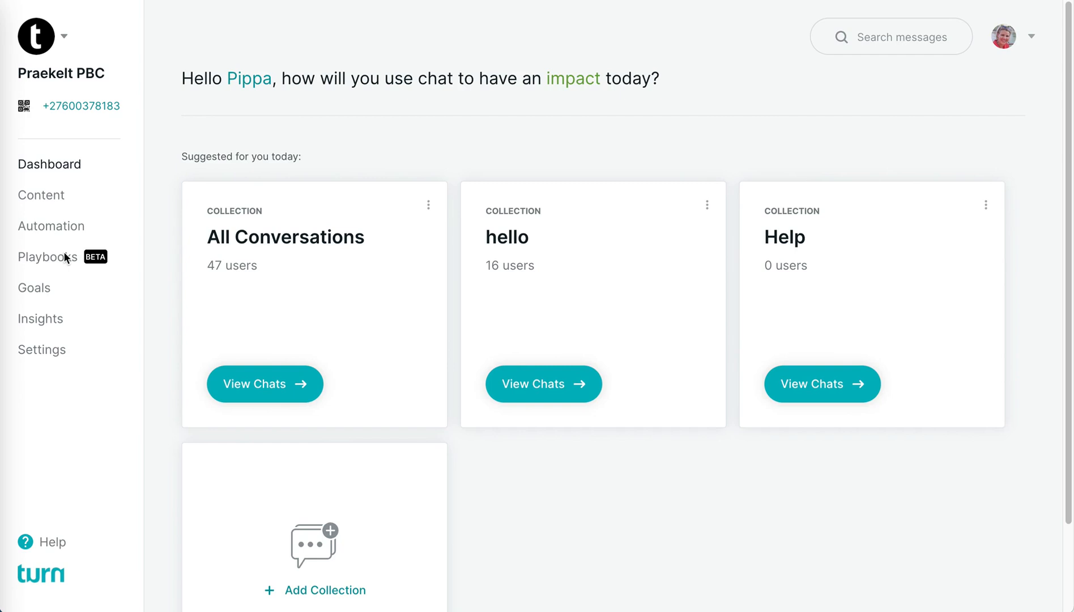
mouse_move(66, 267)
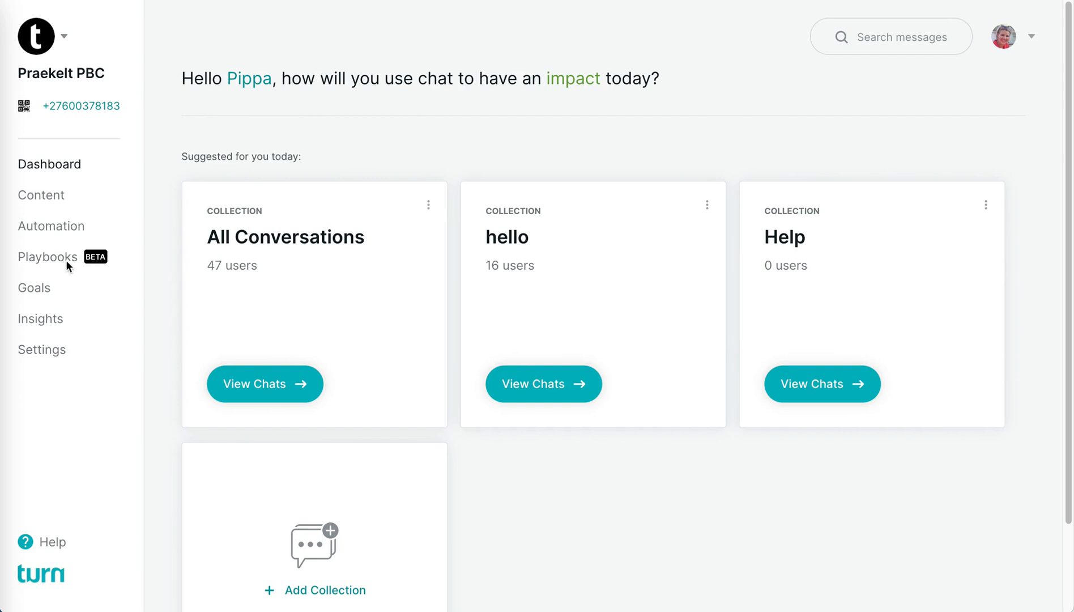
mouse_move(63, 263)
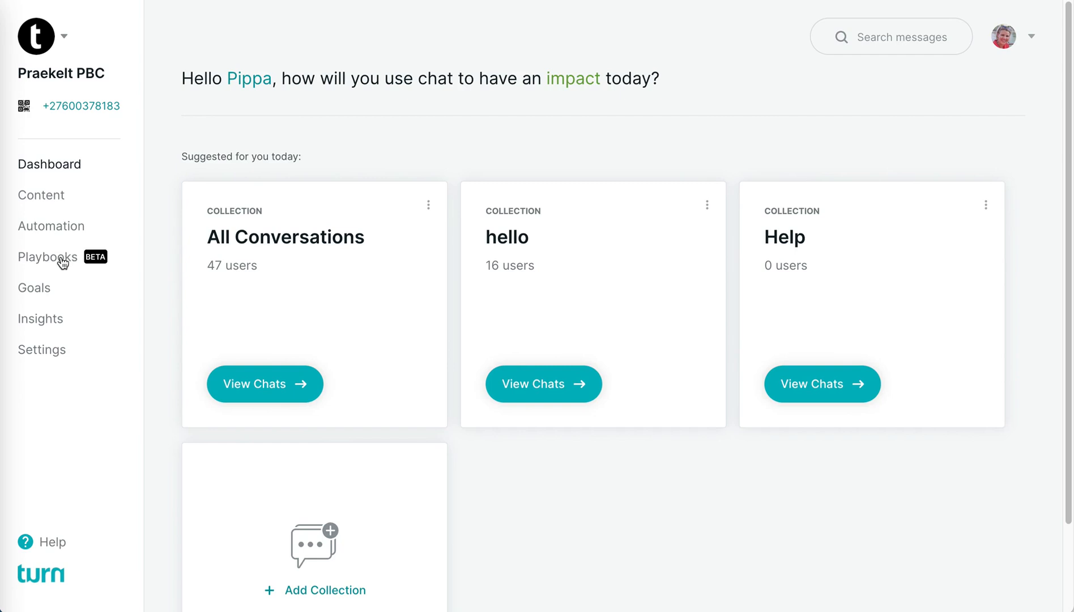
Step: Open the Playbooks page listing the ten downloaded playbooks
click(48, 257)
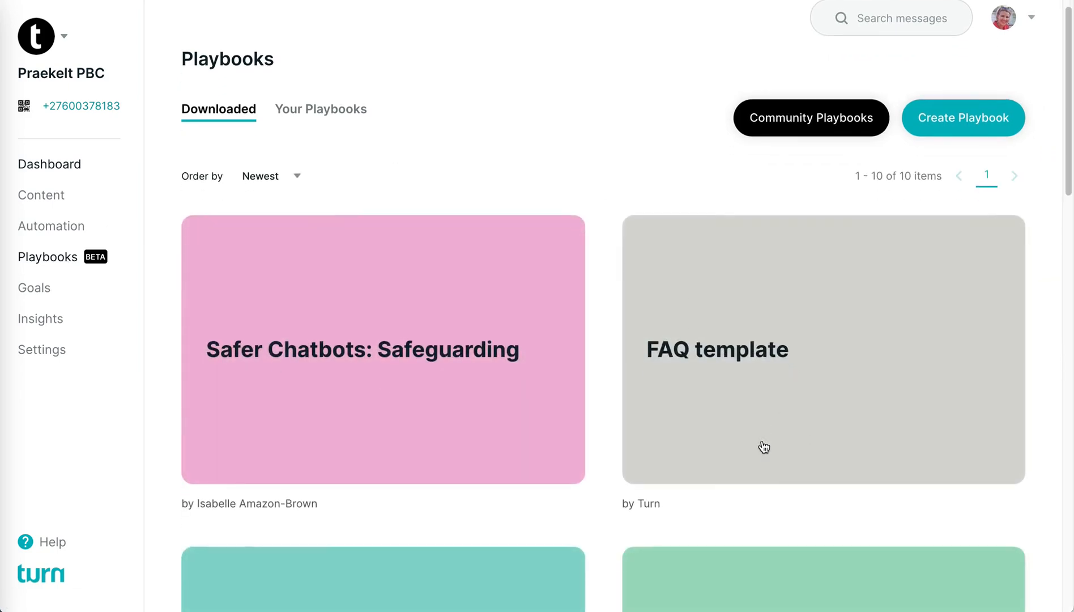
scroll(down, 3)
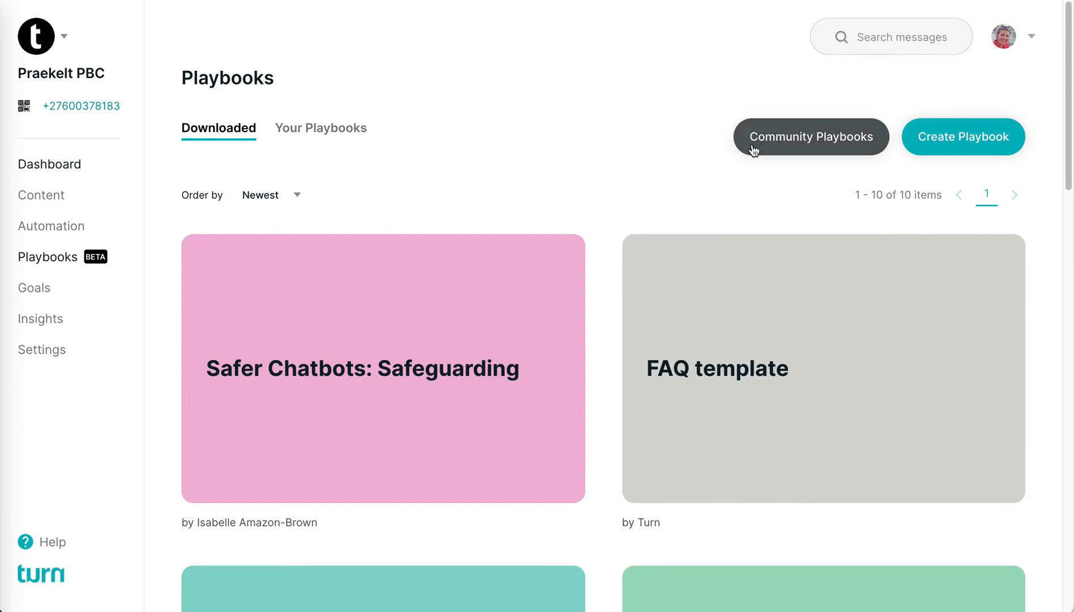
mouse_move(787, 141)
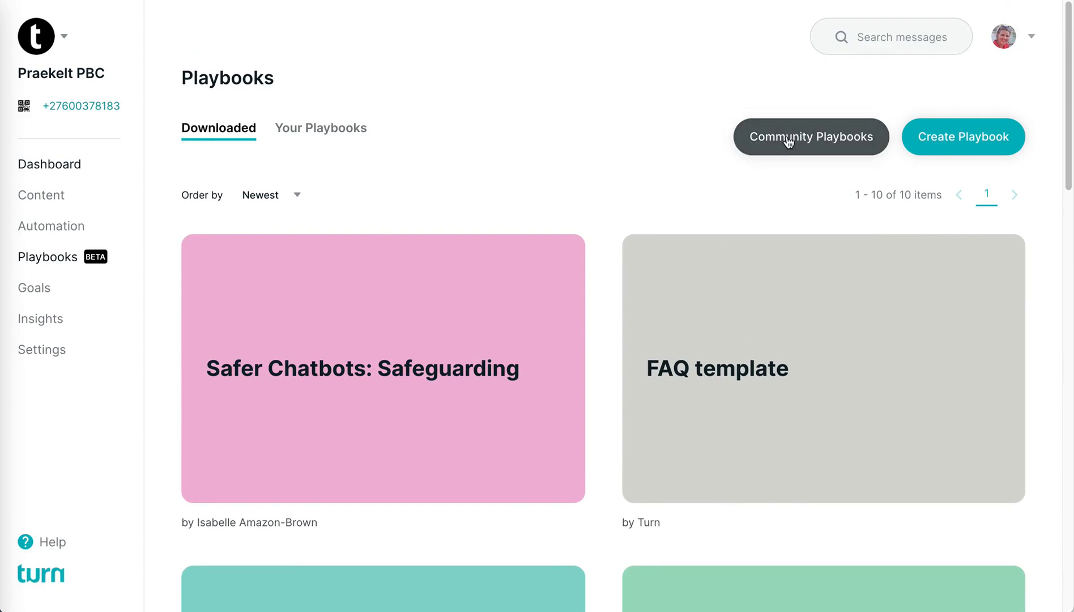
Step: Browse the Community Playbooks gallery past Safer Chatbots, Ask a Question, Privacy Policy and FAQ template
click(811, 136)
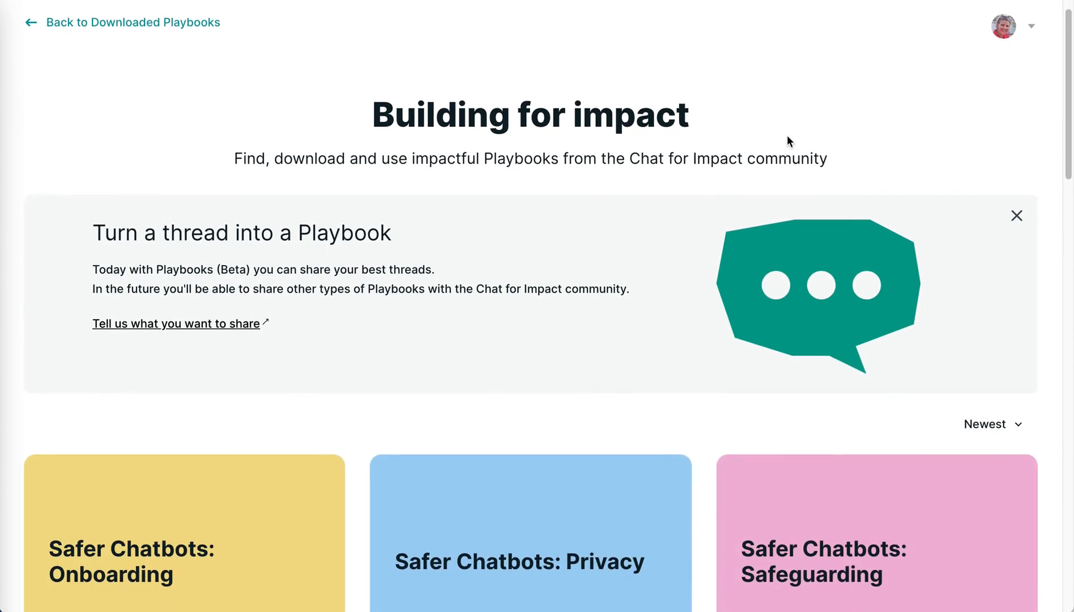
scroll(down, 3)
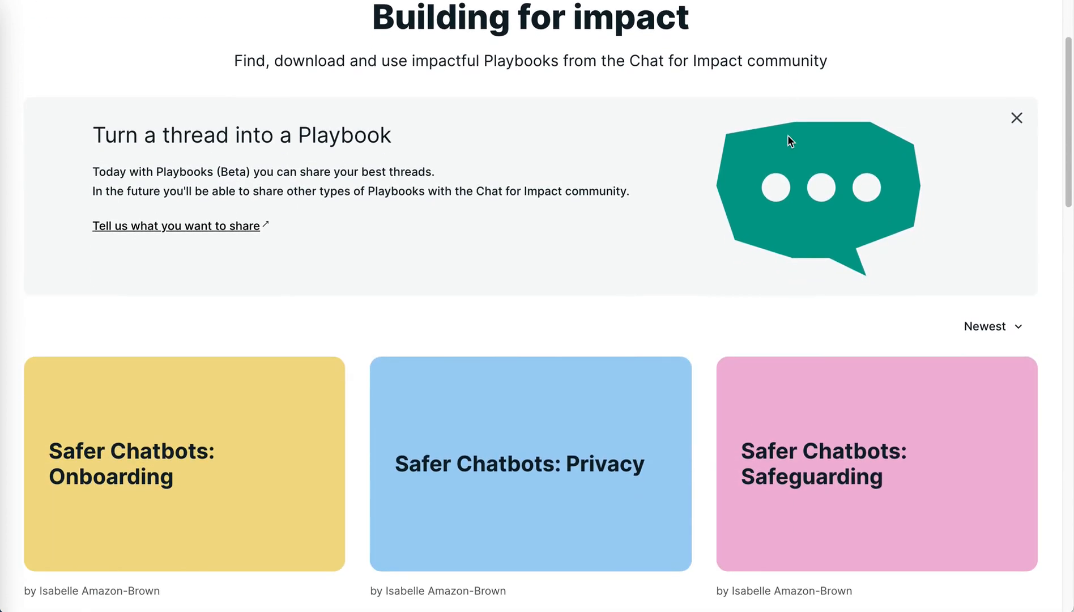
scroll(down, 3)
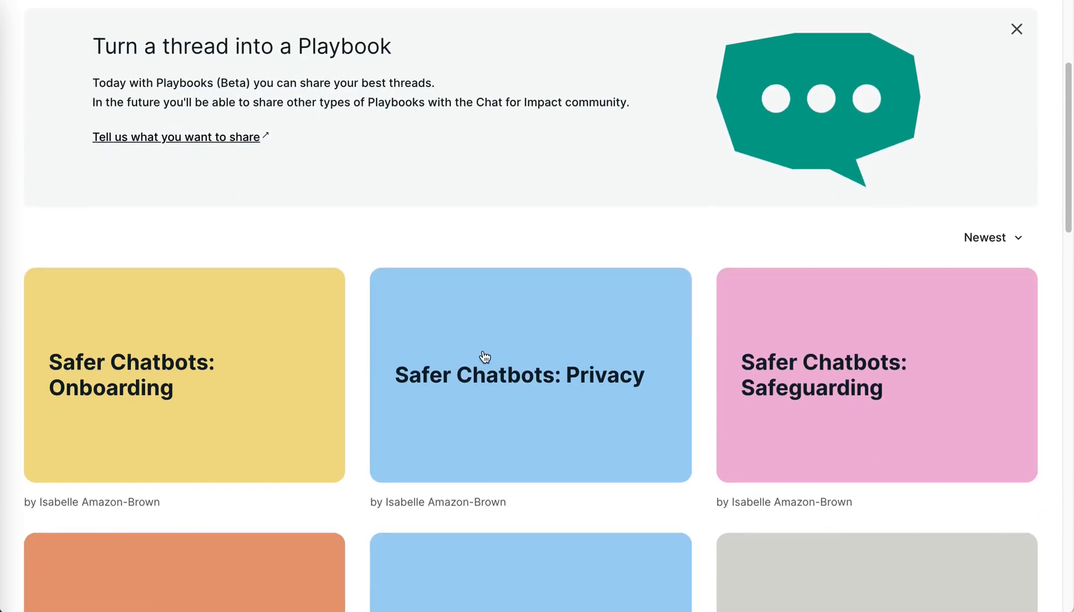
scroll(down, 3)
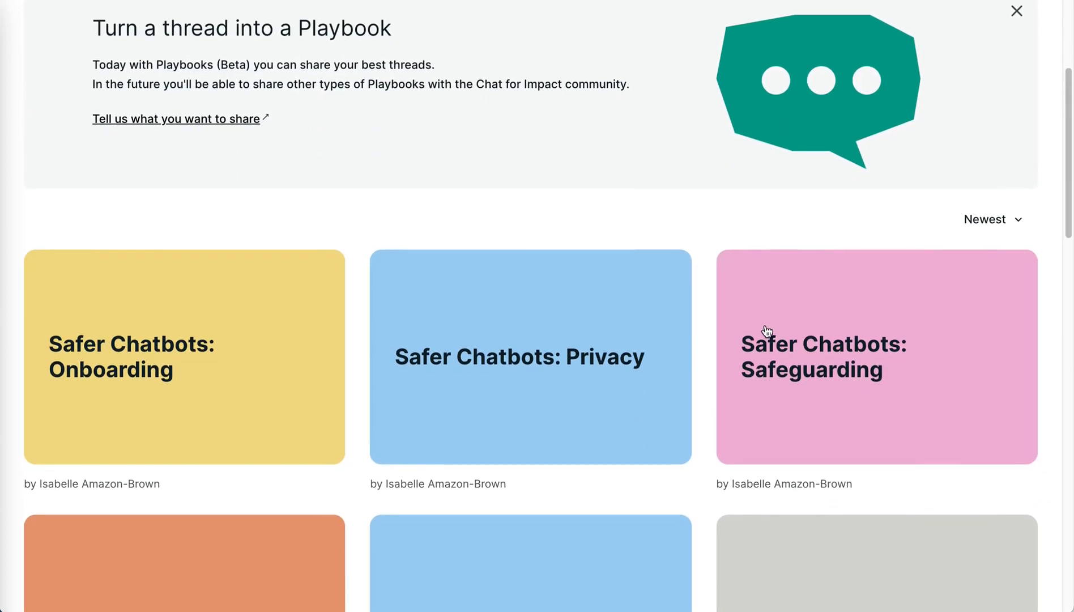
scroll(down, 3)
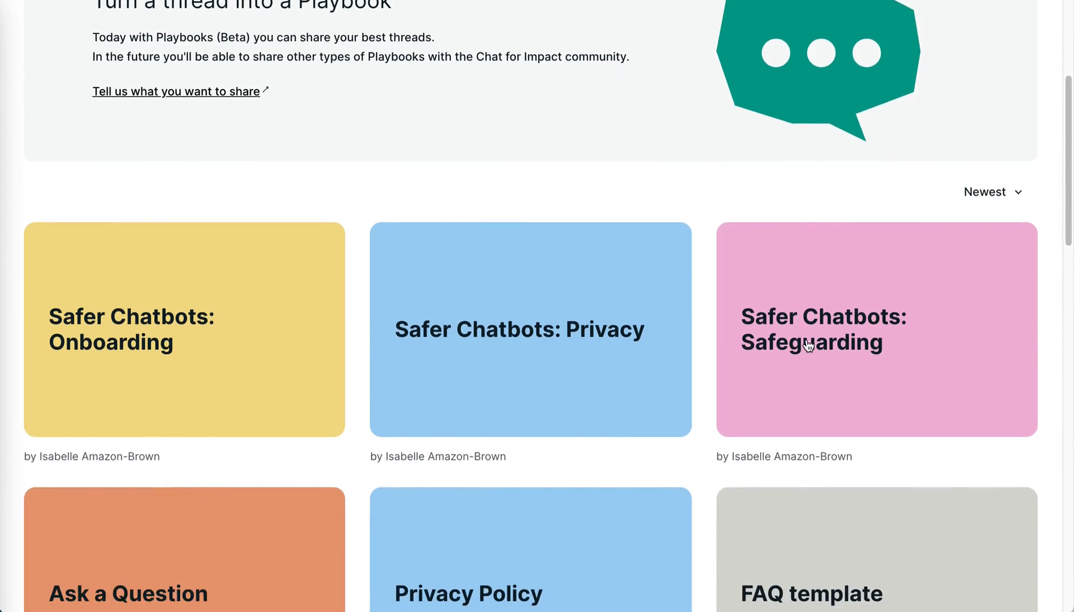
scroll(down, 3)
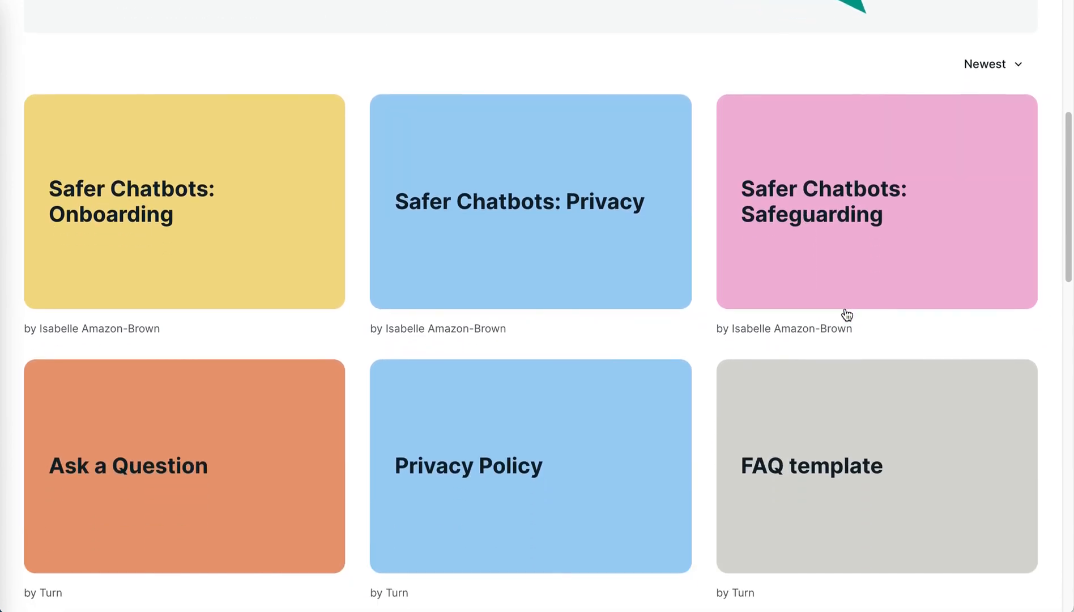
scroll(down, 3)
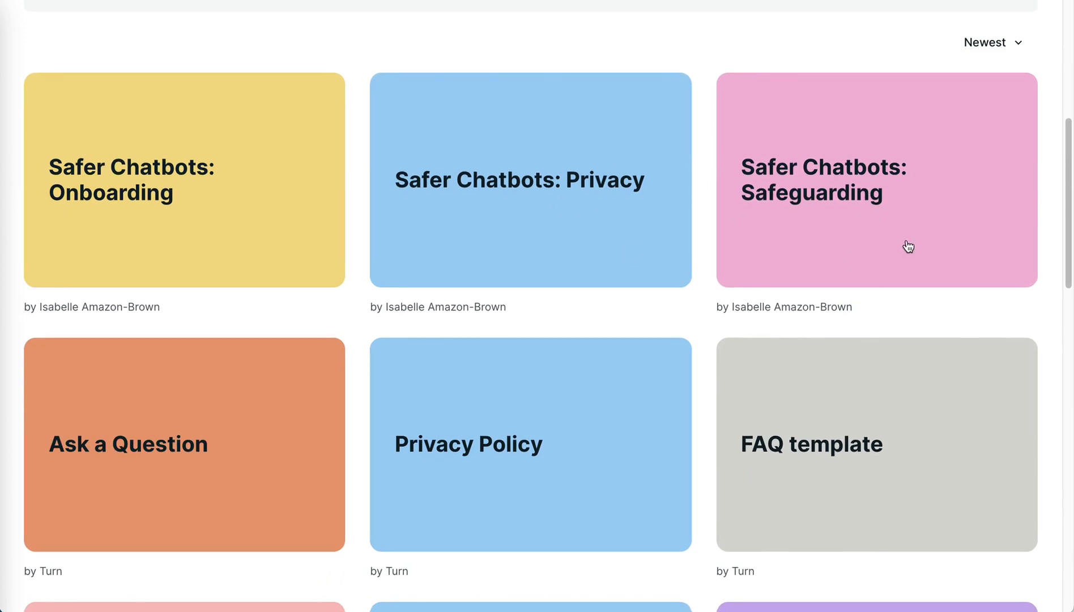
mouse_move(870, 227)
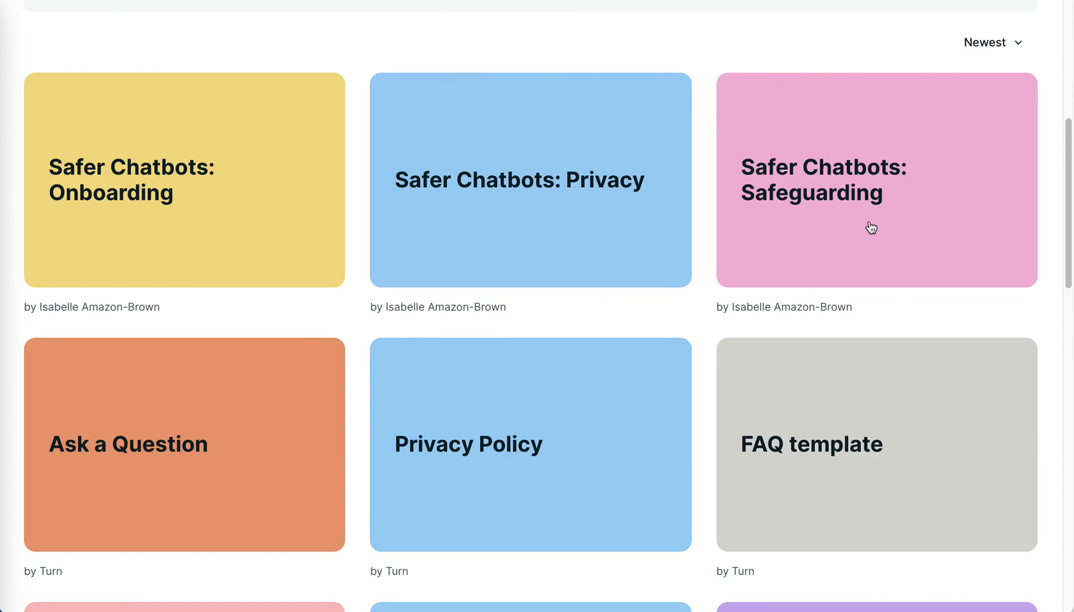
Step: Open the Safer Chatbots: Safeguarding playbook and view its sos-triggered thread
click(876, 179)
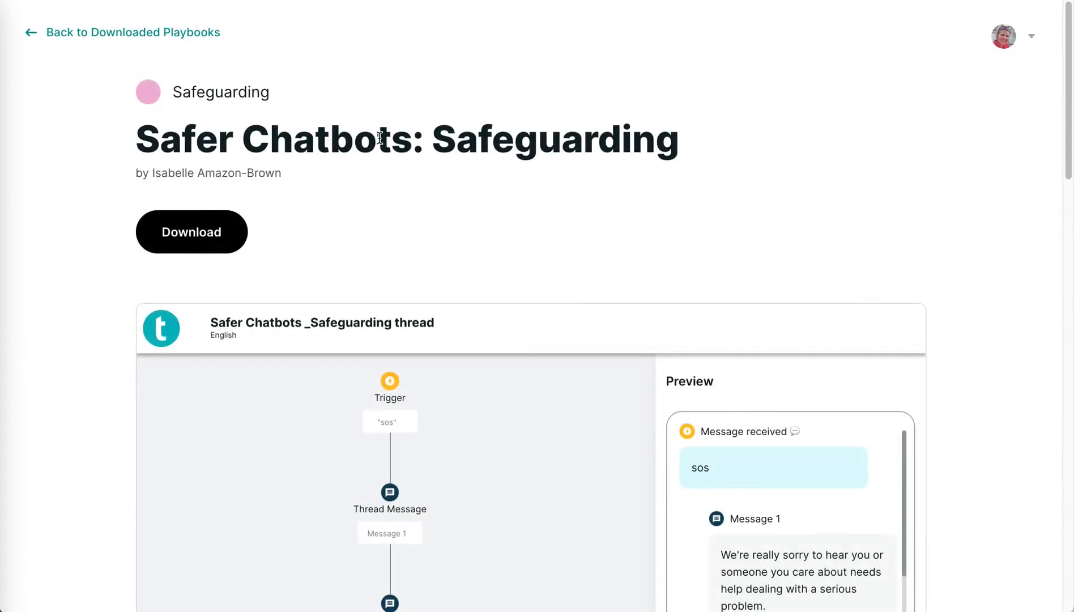
scroll(down, 3)
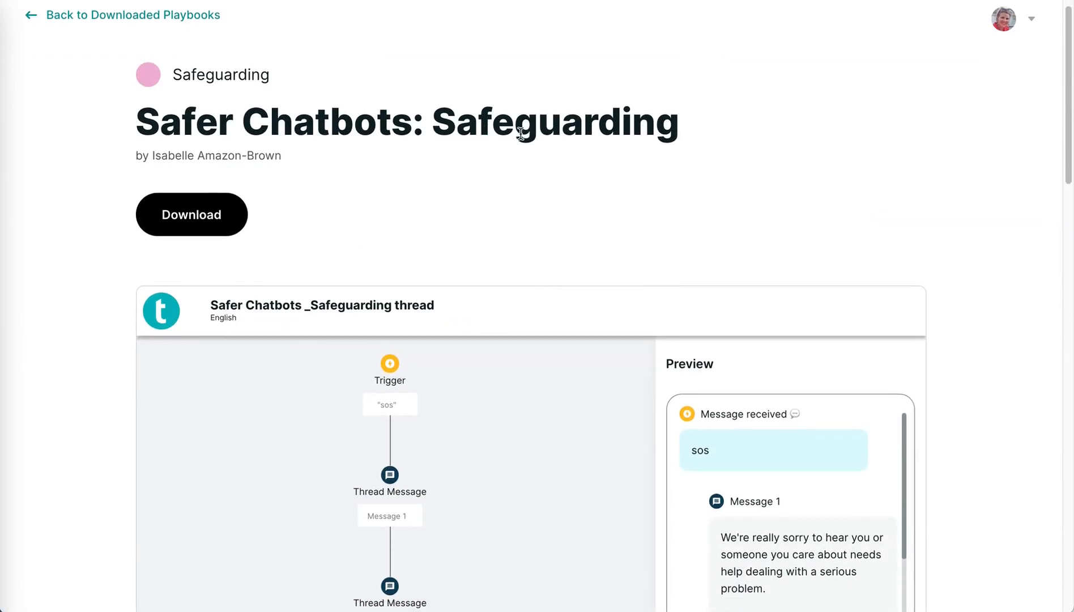
scroll(down, 3)
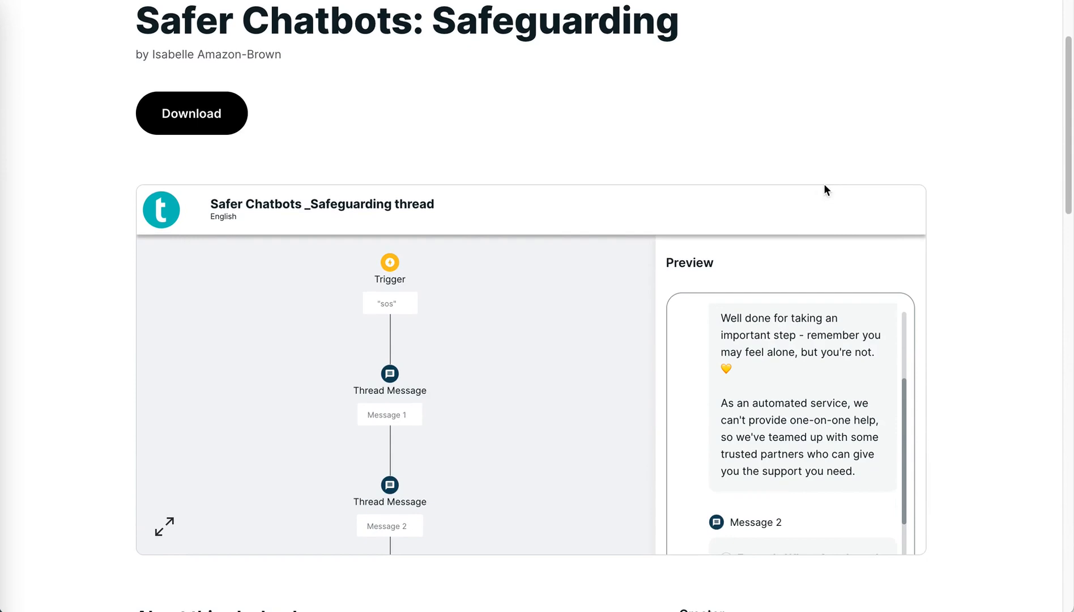
Step: Expand the Safeguarding thread full size and read its preview through to Message 3
click(165, 525)
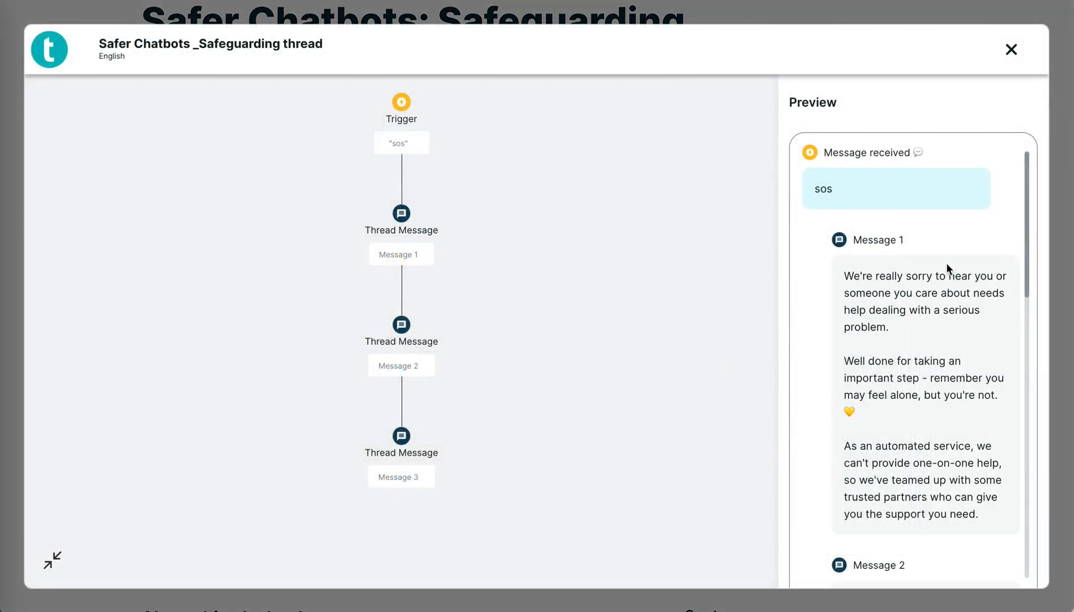
scroll(down, 3)
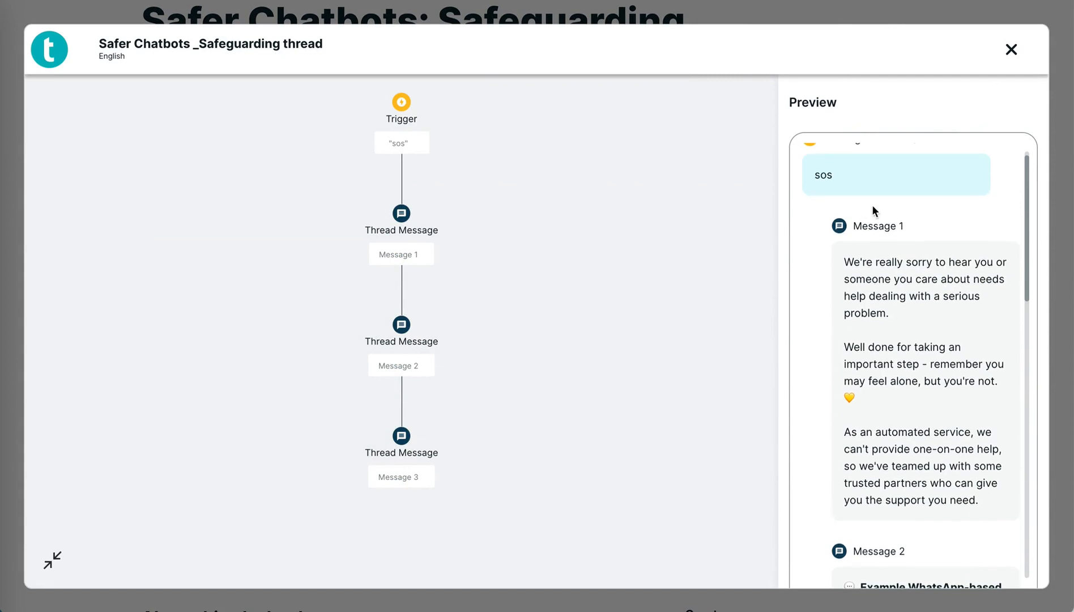
scroll(down, 3)
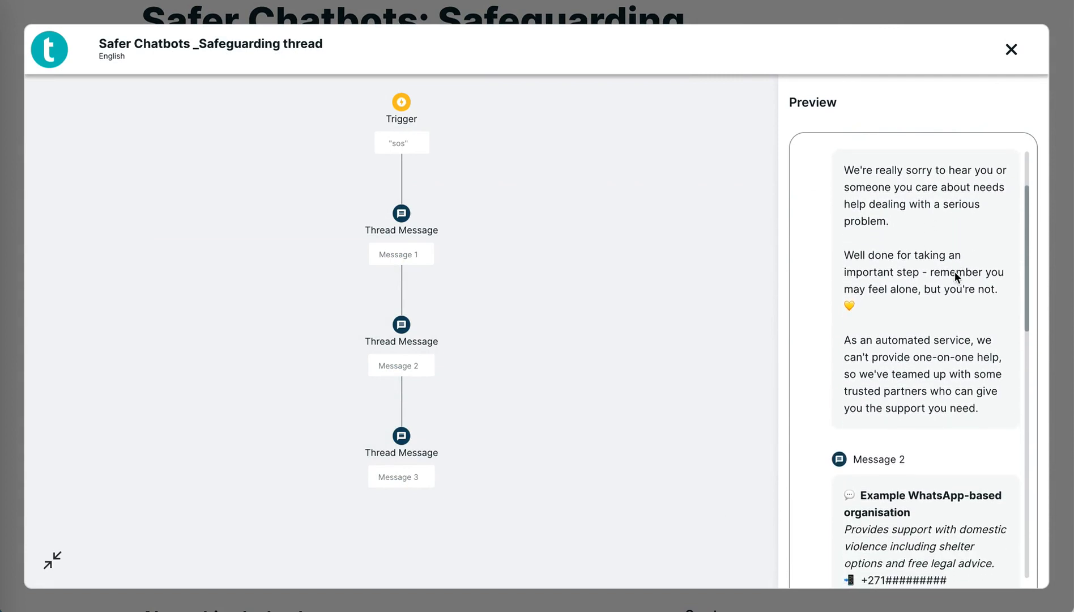
scroll(down, 3)
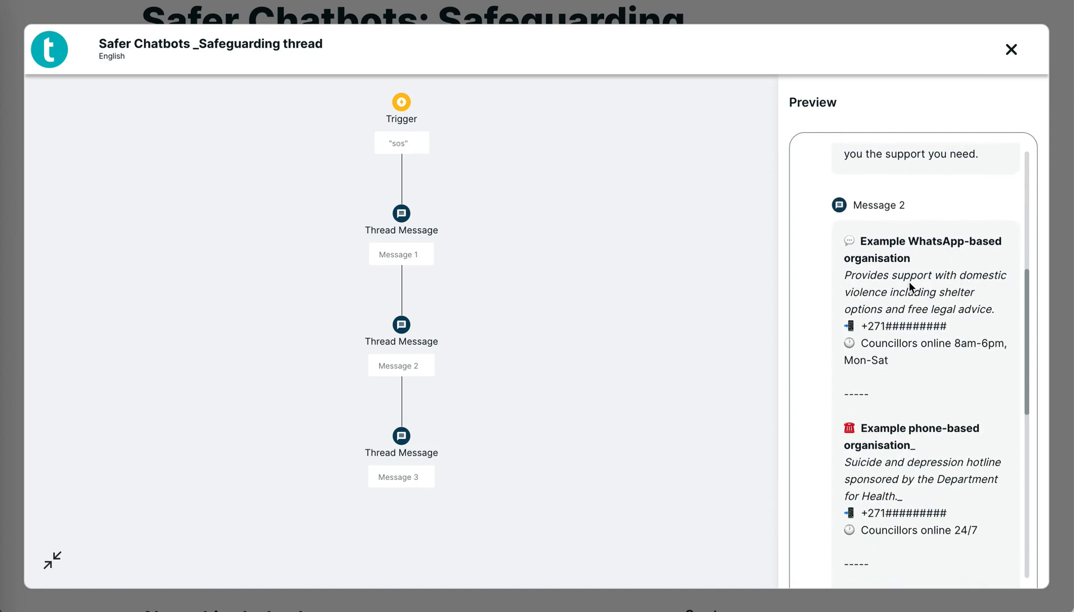
scroll(down, 3)
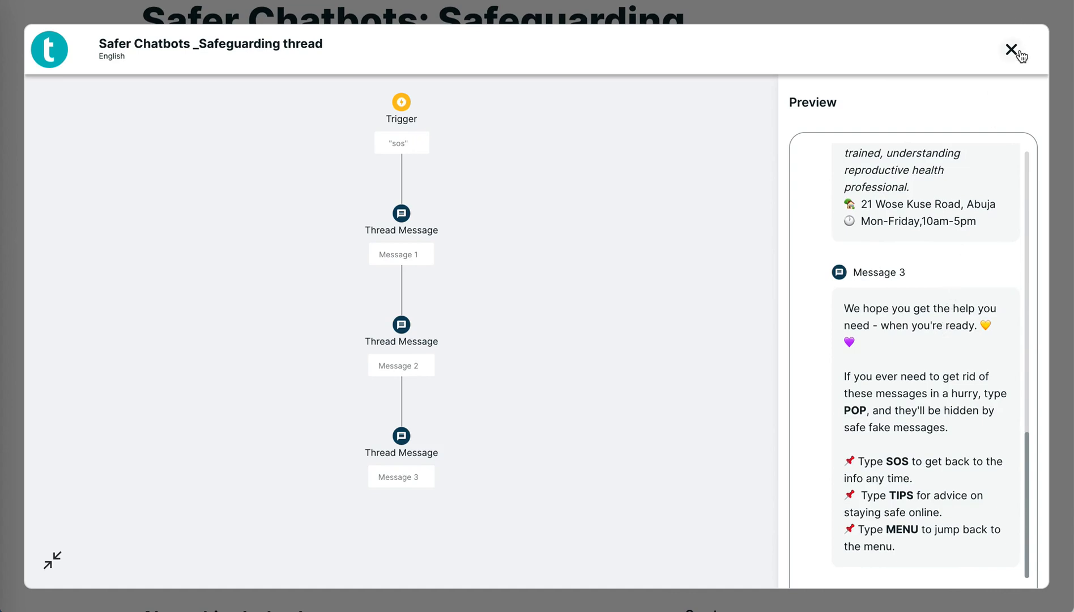
click(1015, 50)
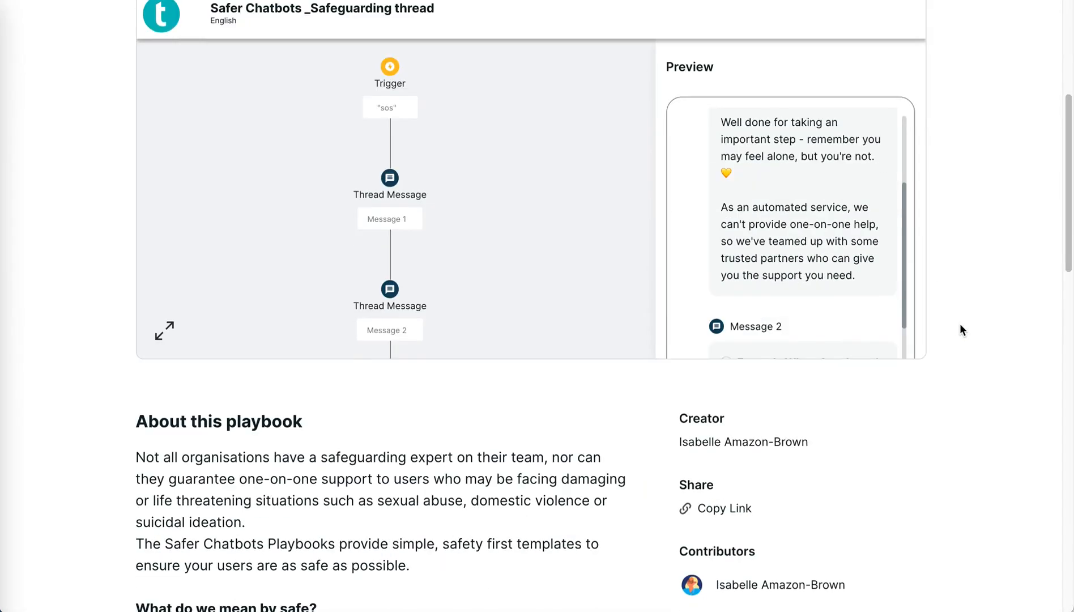
scroll(down, 3)
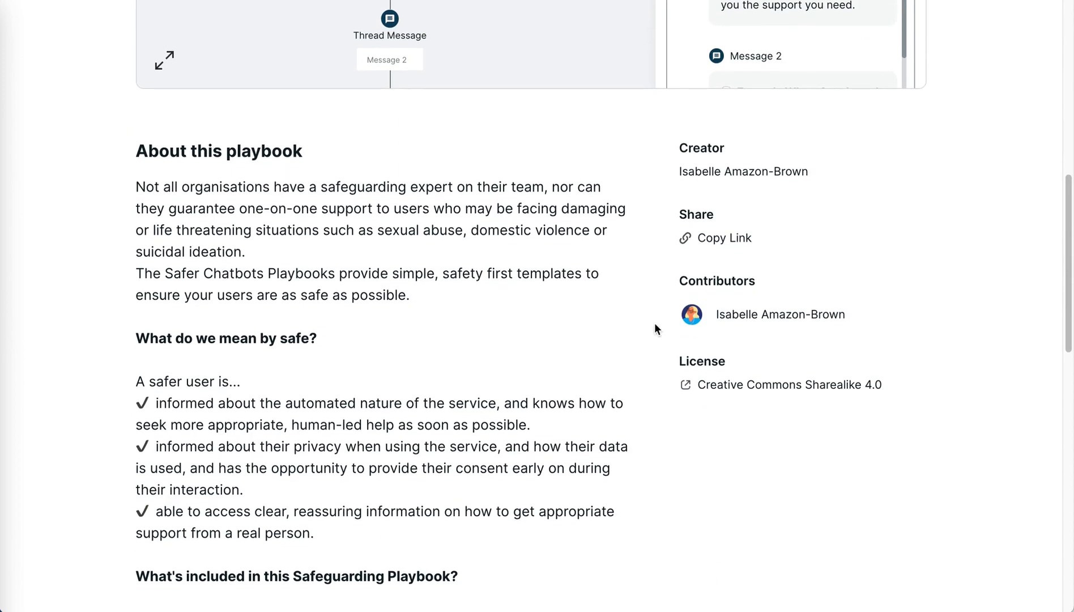
scroll(down, 3)
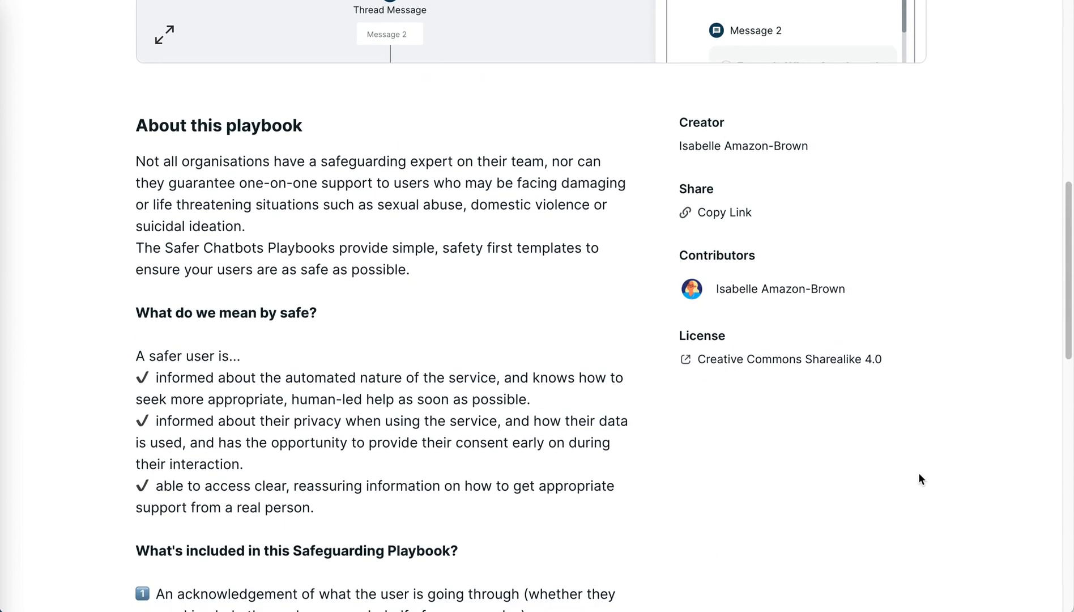
scroll(down, 3)
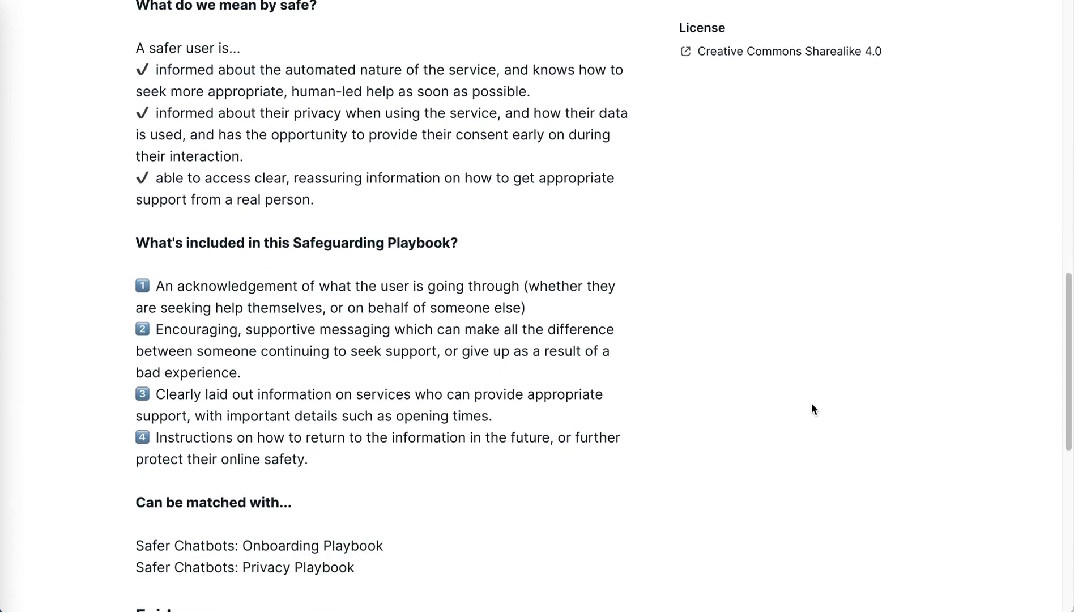
scroll(down, 3)
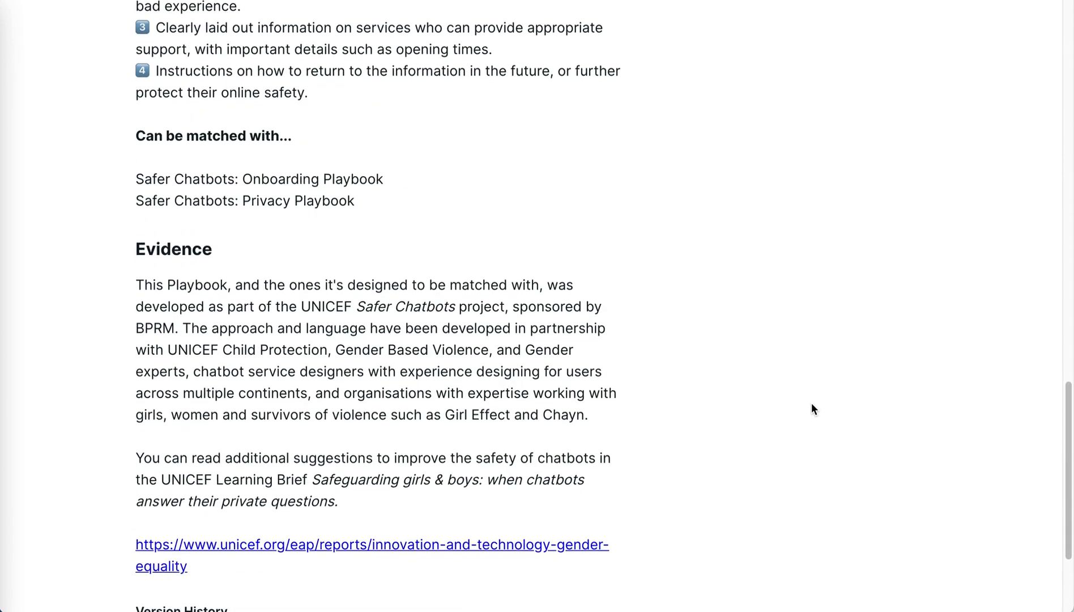
scroll(down, 3)
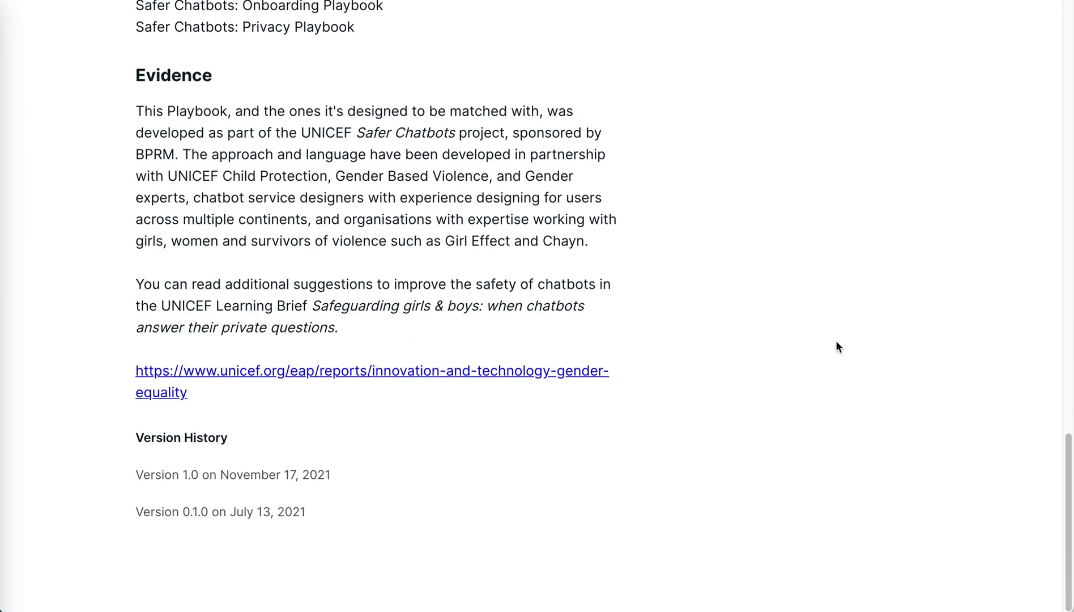
scroll(up, 3)
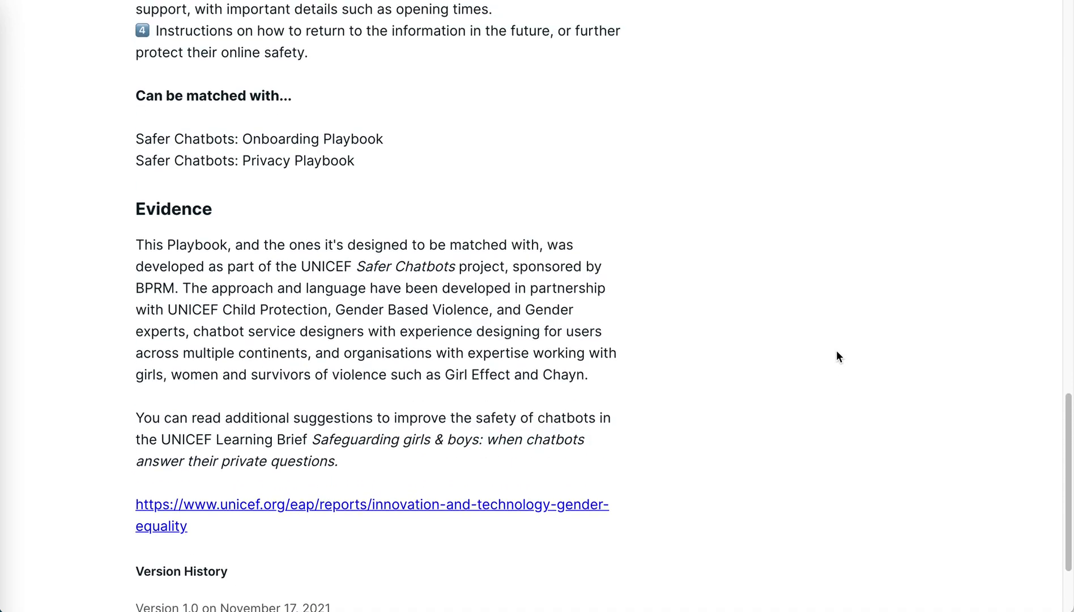
scroll(up, 3)
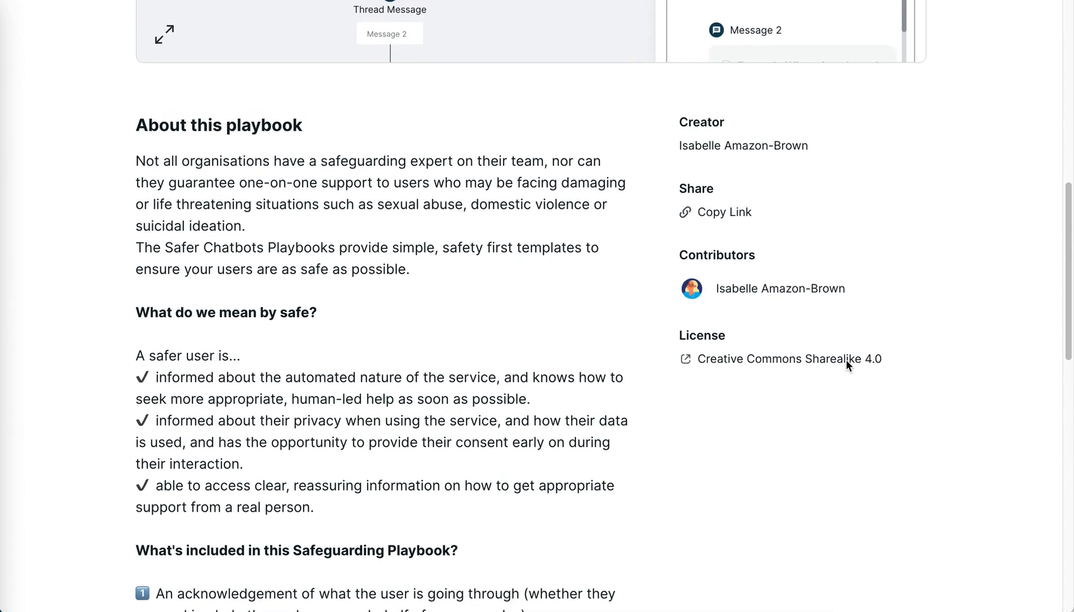
scroll(up, 3)
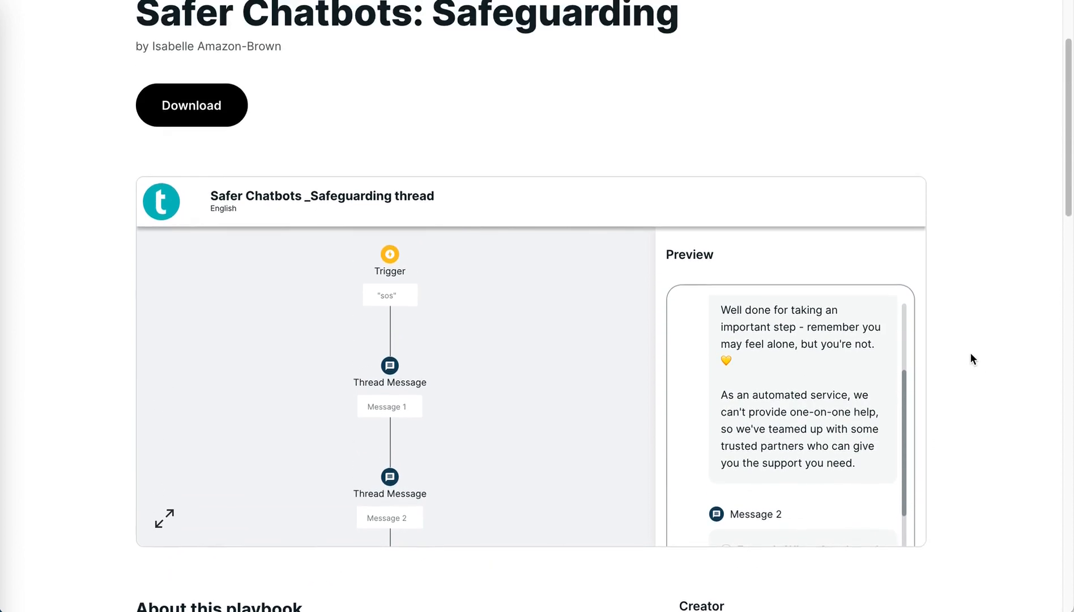
scroll(up, 3)
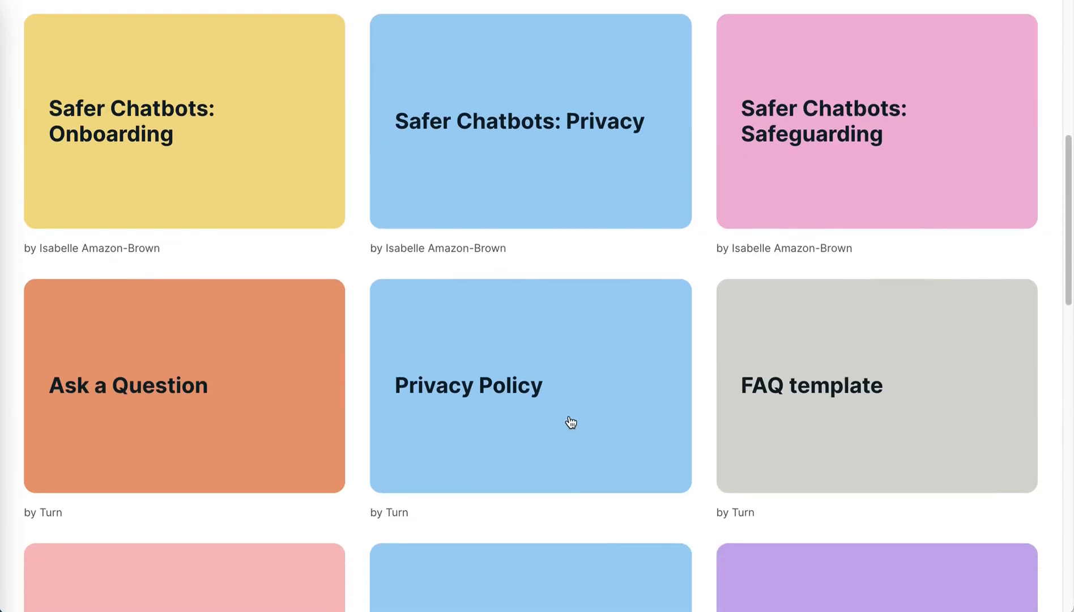
mouse_move(209, 418)
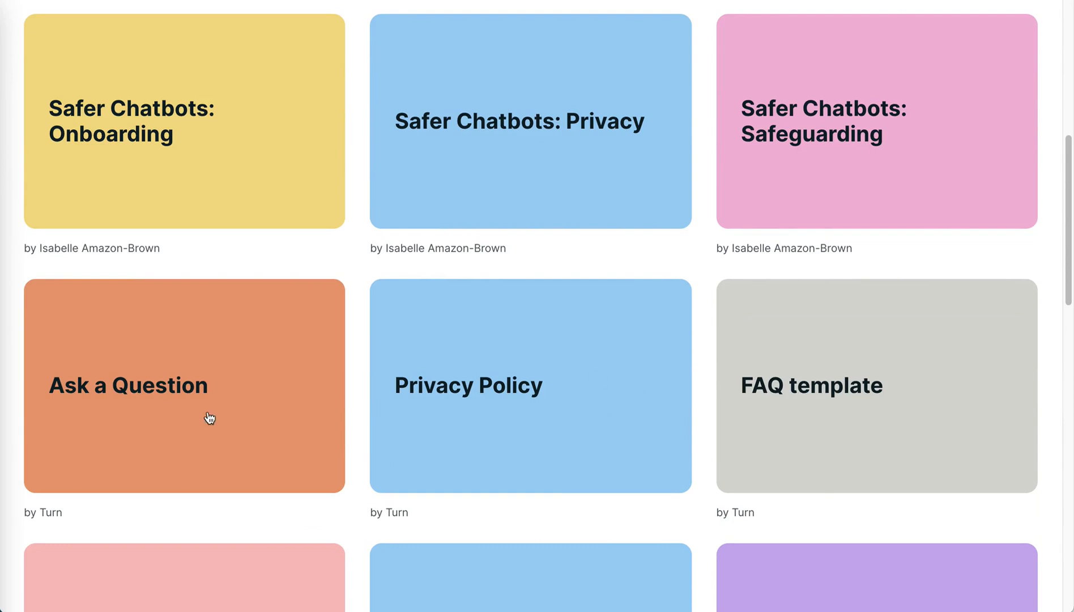
Step: Pick the Ask a Question card from the playbook gallery
click(183, 385)
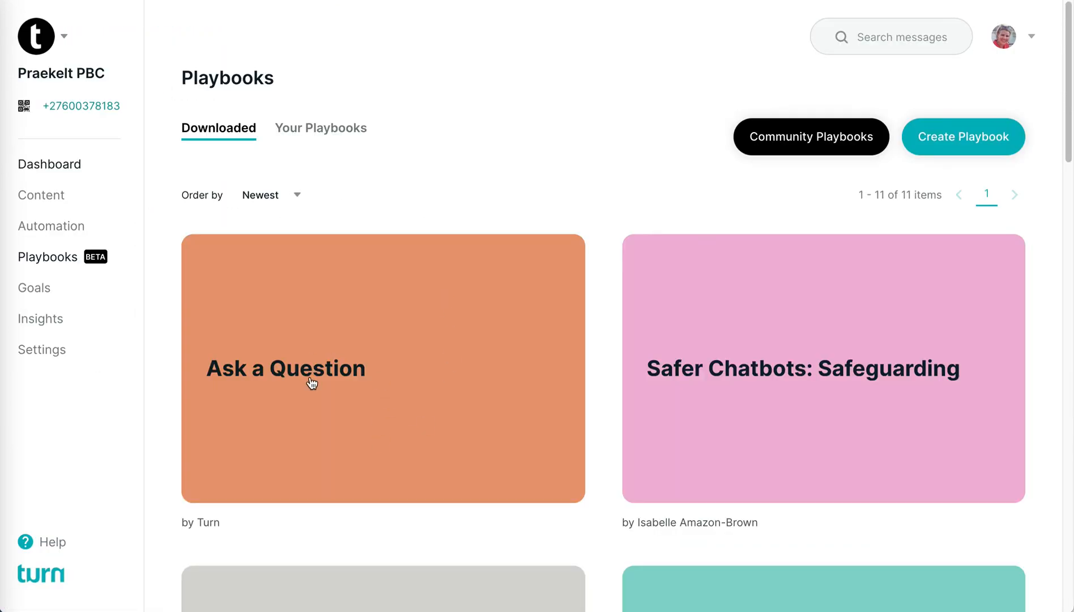
mouse_move(391, 299)
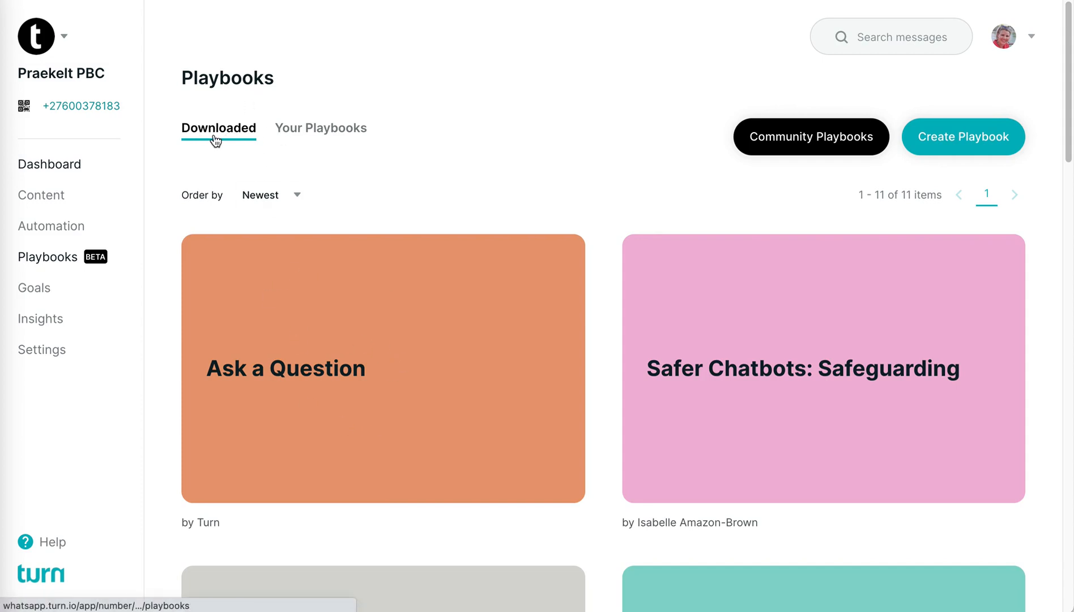
mouse_move(382, 362)
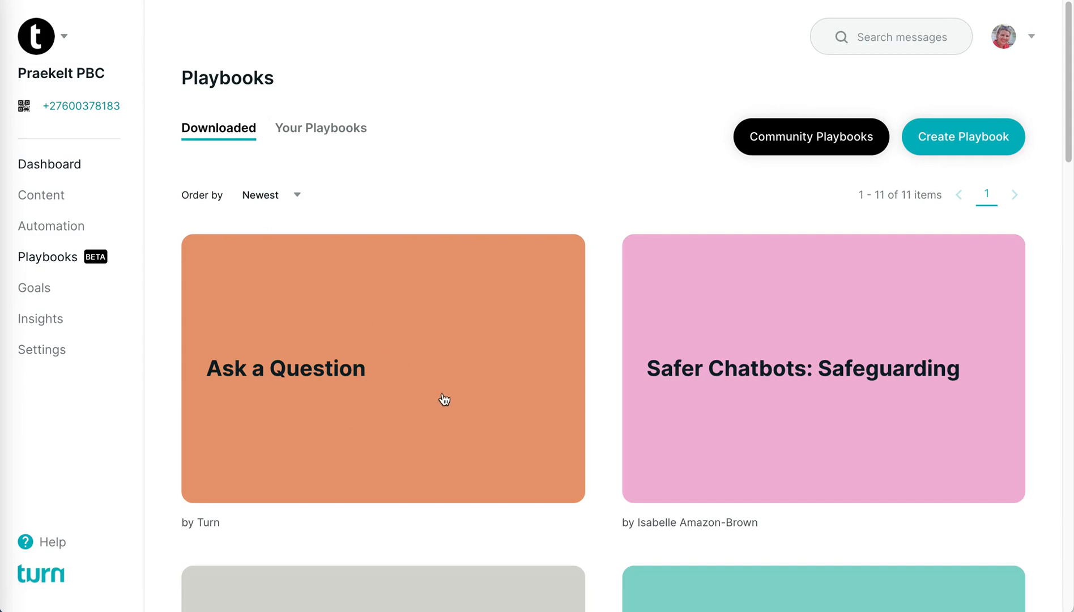
Step: Open the downloaded Ask a Question playbook and view its flow preview
click(383, 368)
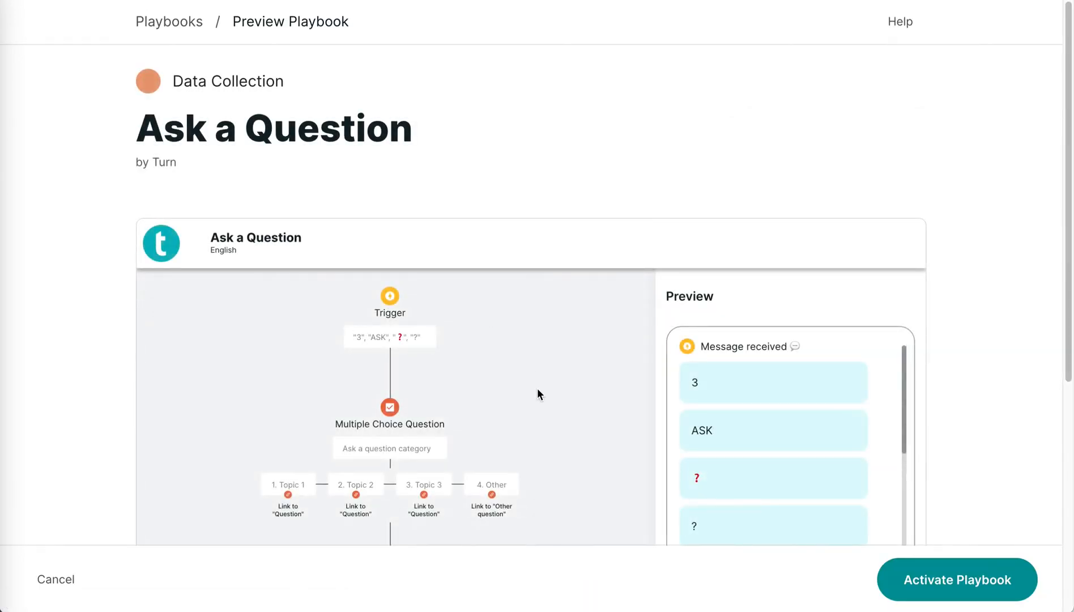
scroll(down, 3)
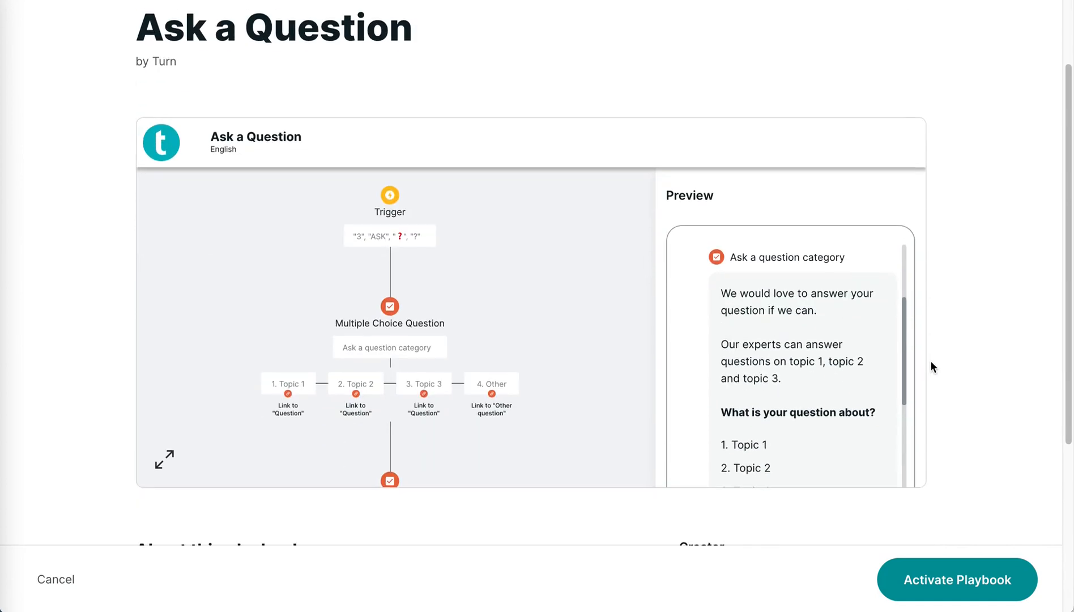
scroll(down, 3)
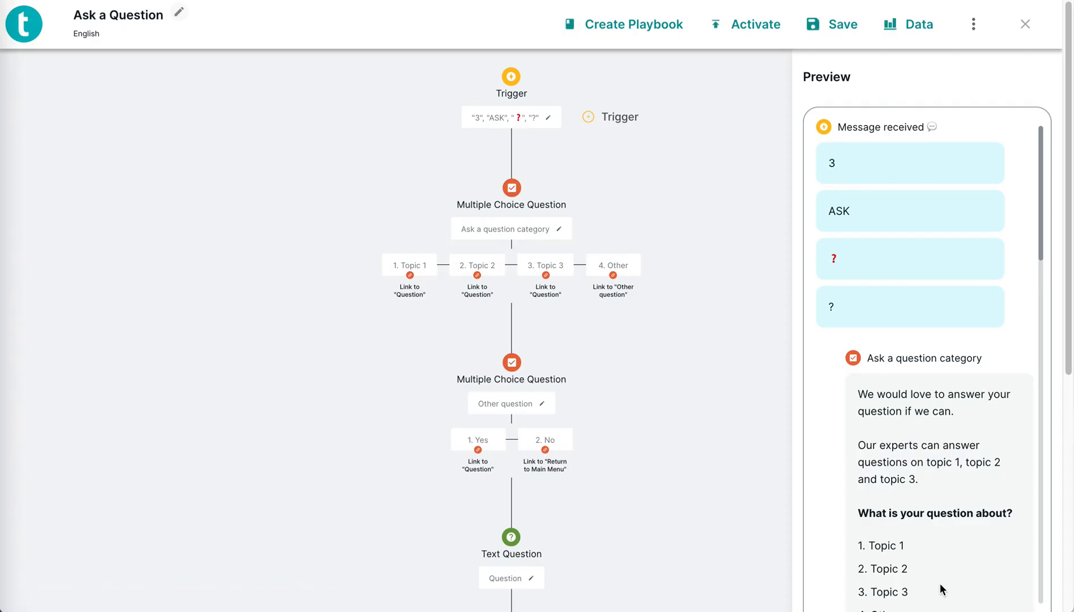
mouse_move(888, 232)
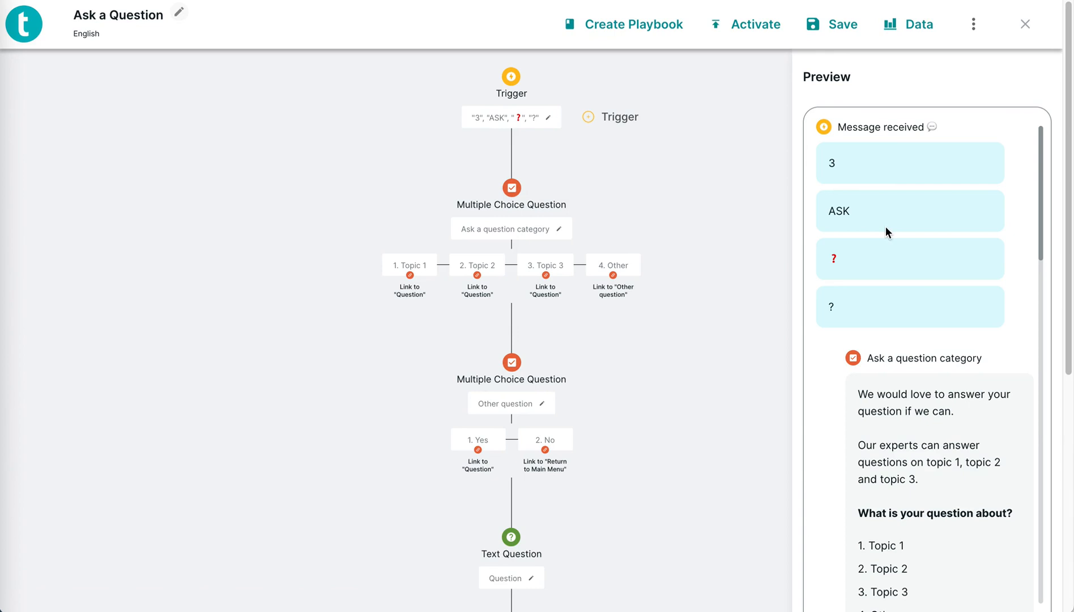
mouse_move(904, 214)
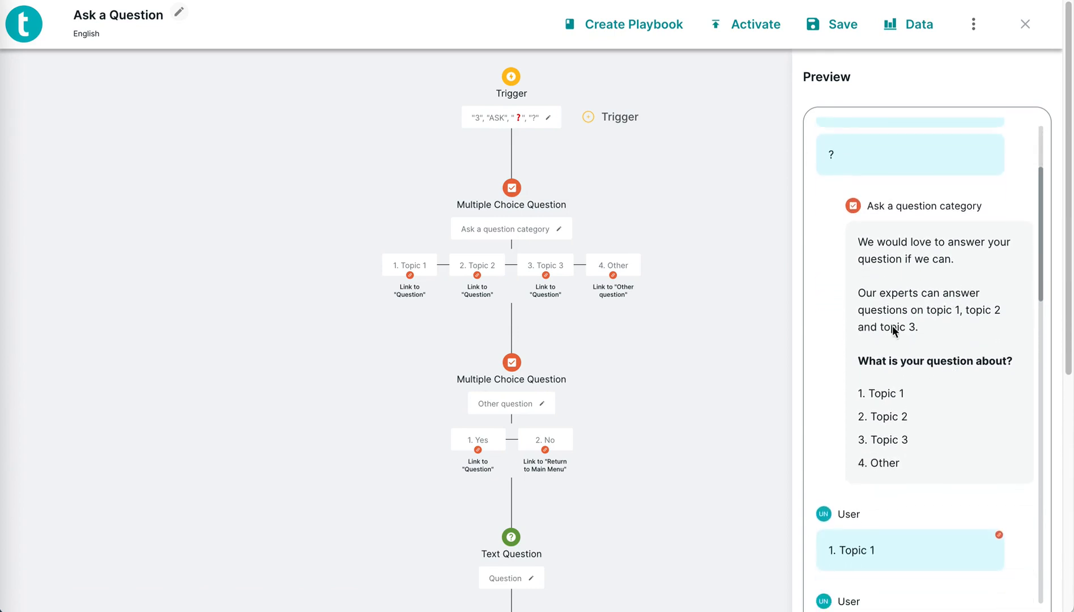
Step: Read the Ask a Question conversation preview to the end and return to the trigger keywords
scroll(down, 3)
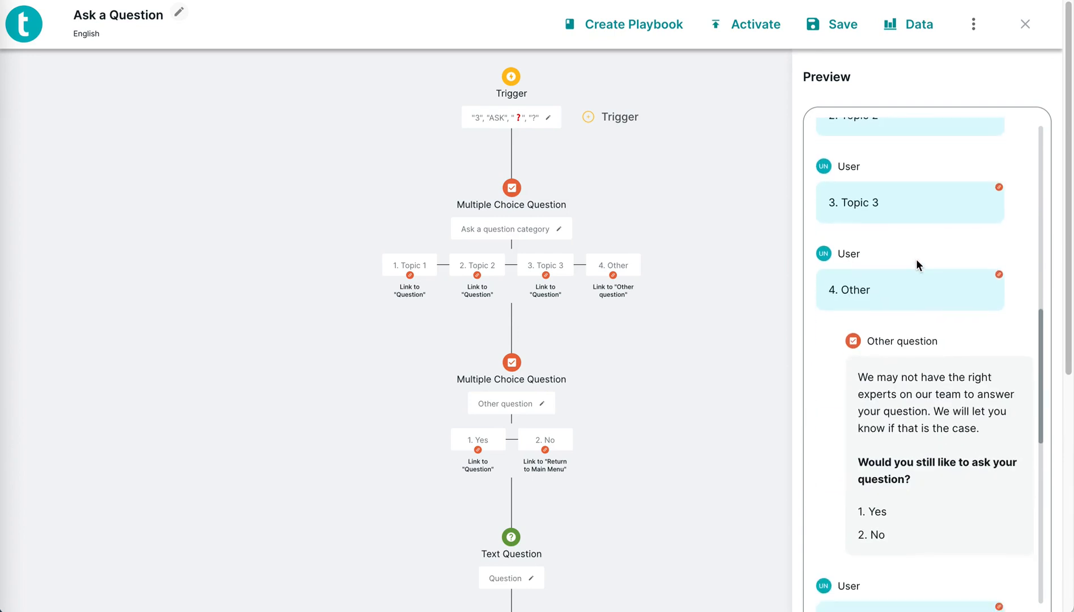
scroll(down, 3)
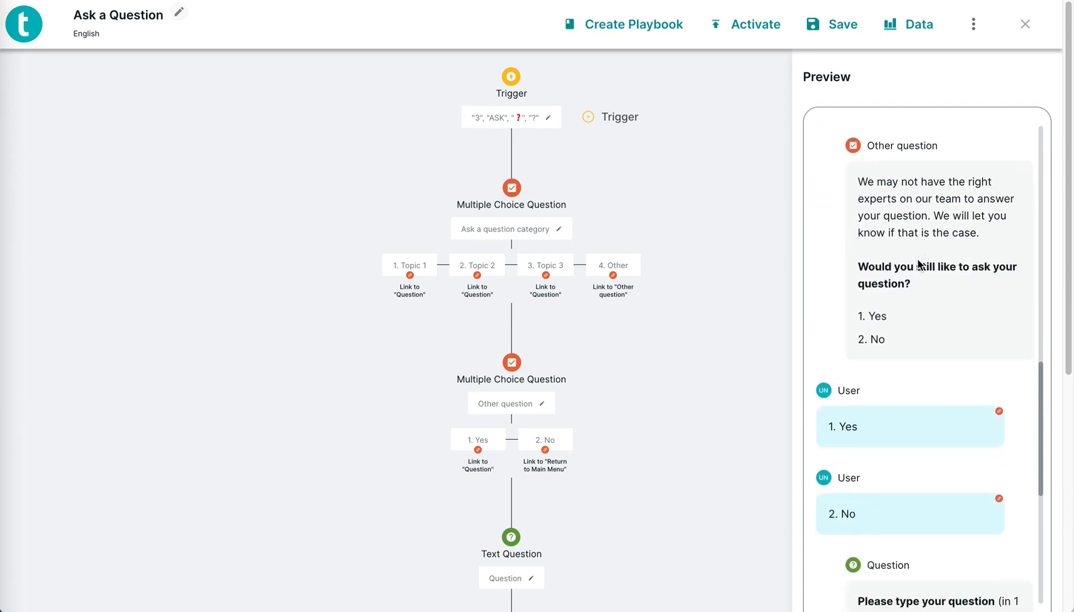
scroll(down, 3)
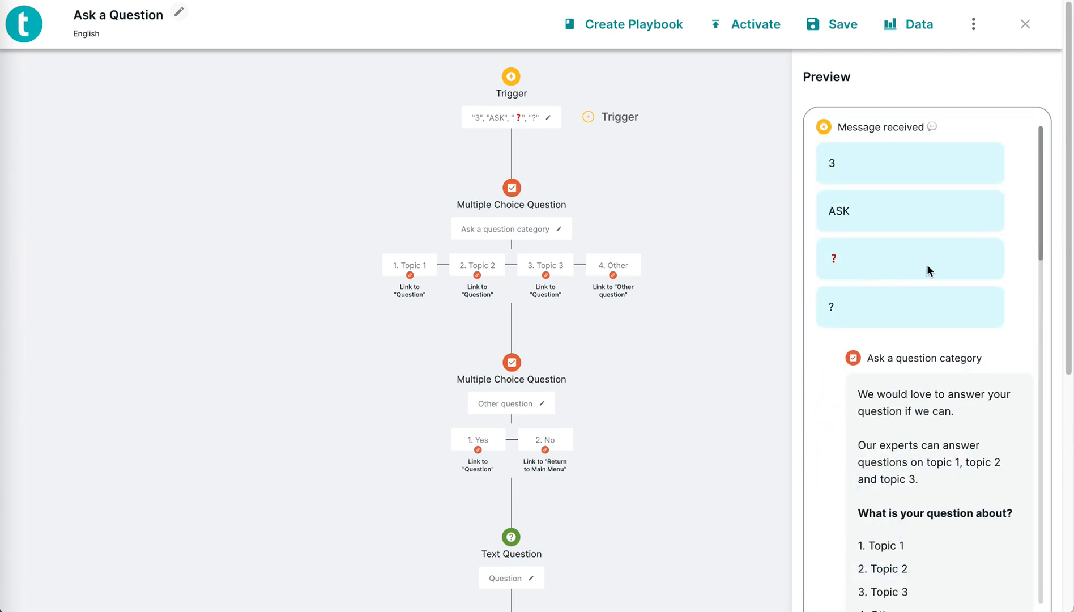
click(510, 229)
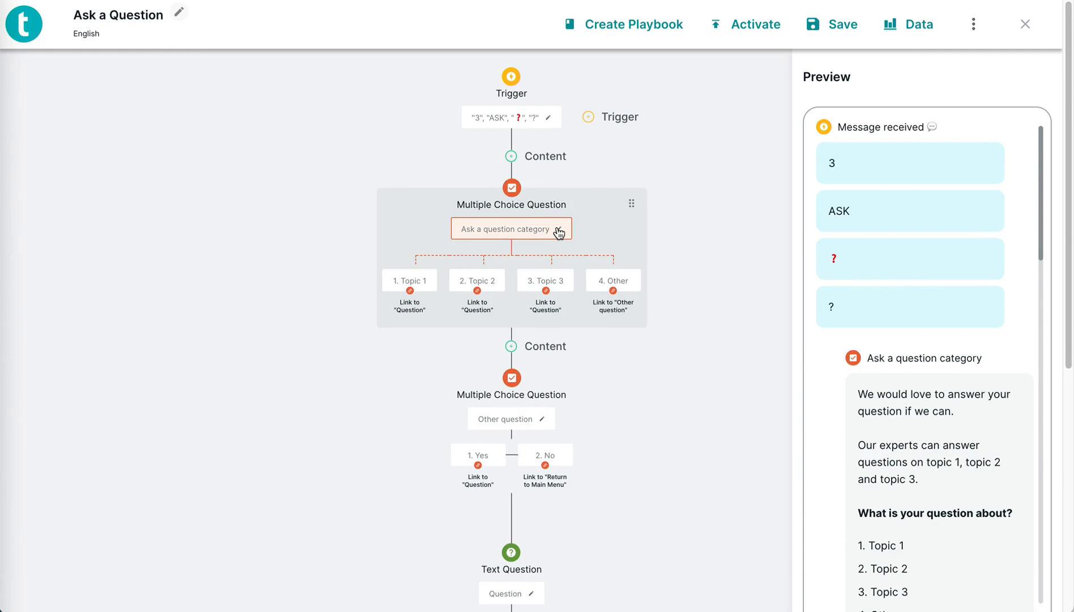
Step: Replace topic 1–3 in the category question text with health, education, financial literacy
click(510, 228)
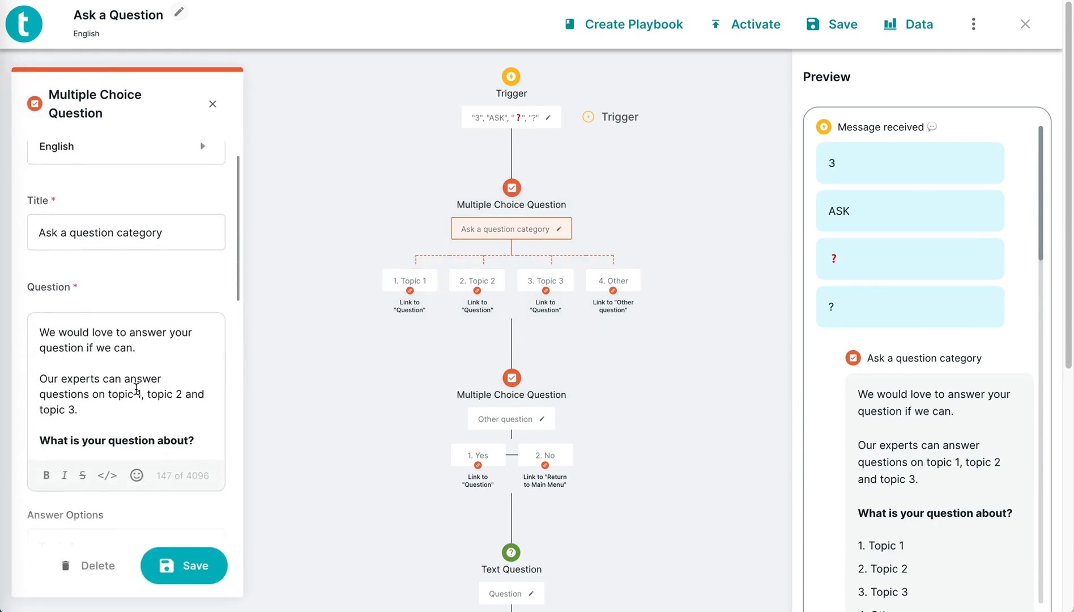
scroll(down, 3)
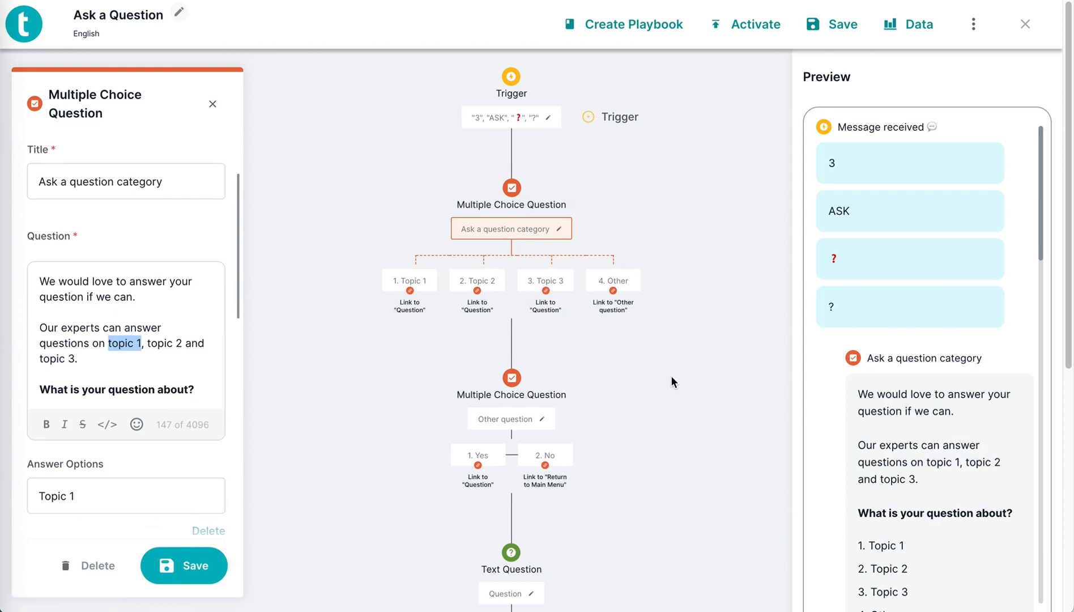
text(health)
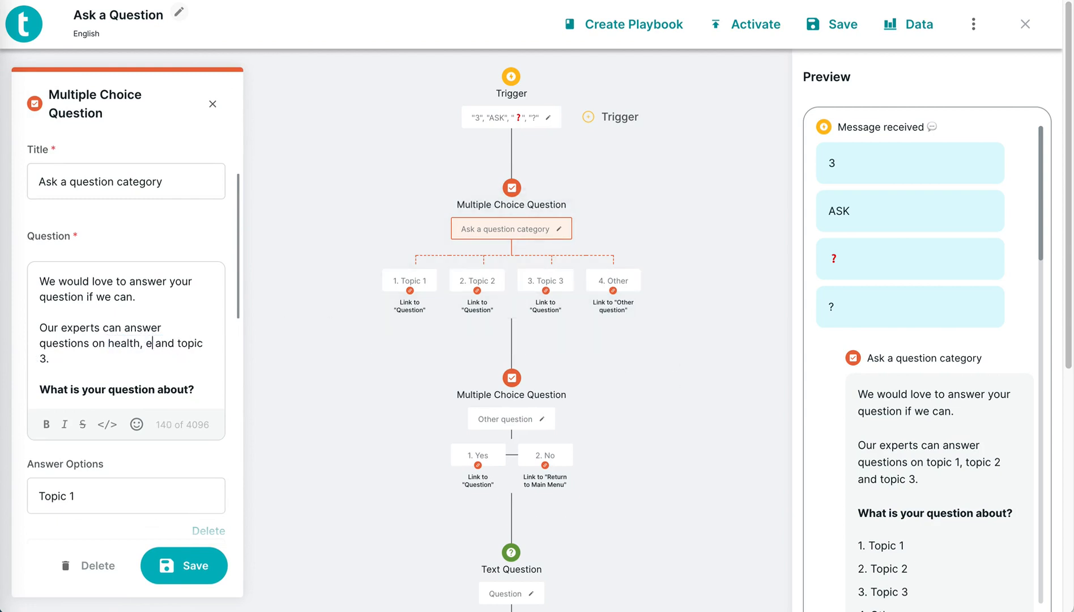
text(ducation)
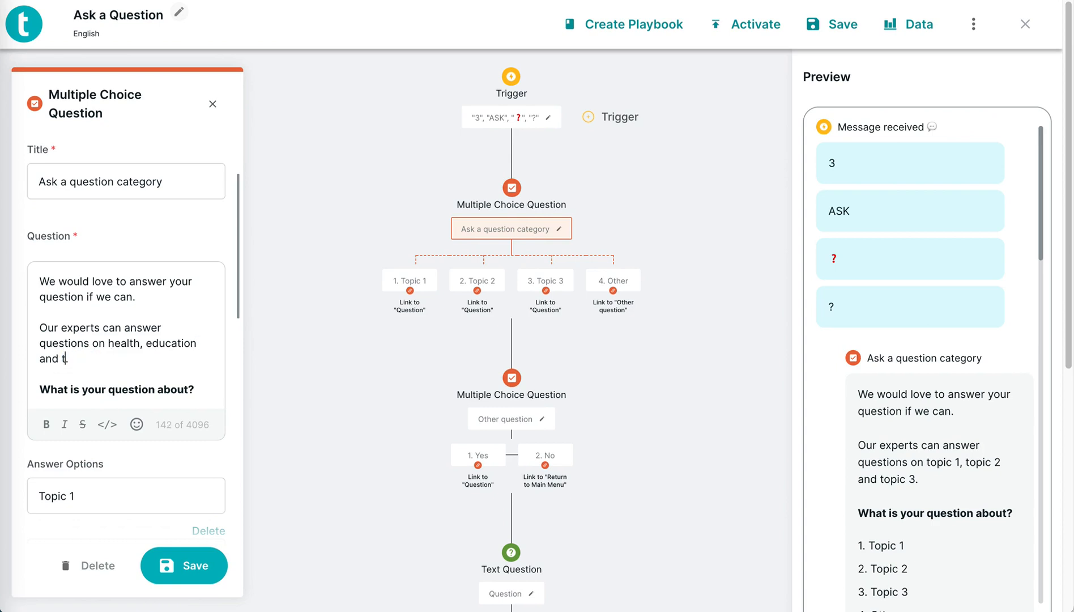
text(financial literacy)
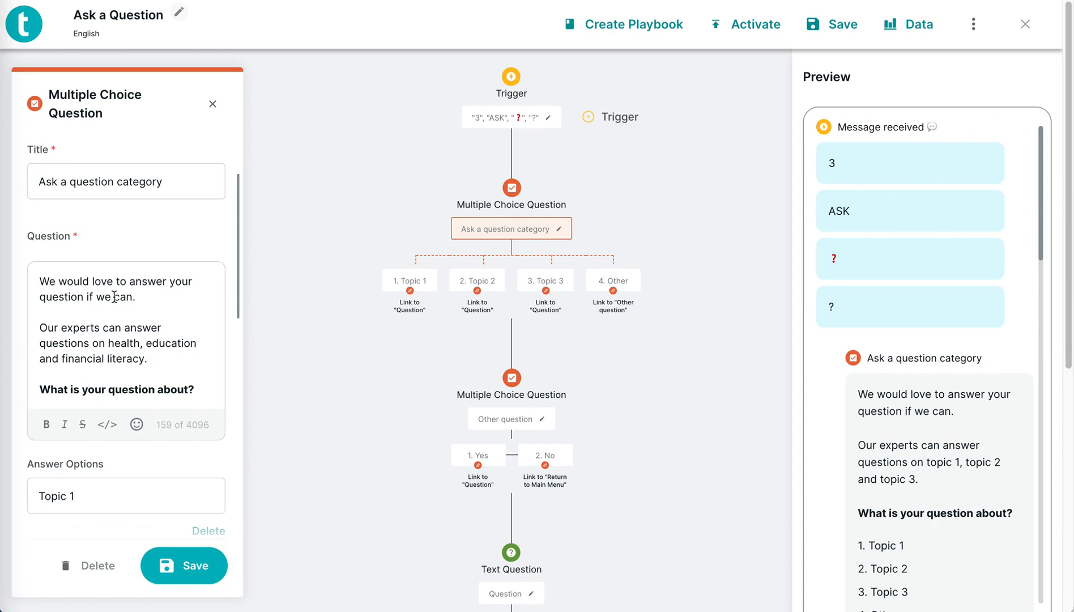
Step: Set the Answer Options to health, education and financial literacy and save the question
scroll(down, 3)
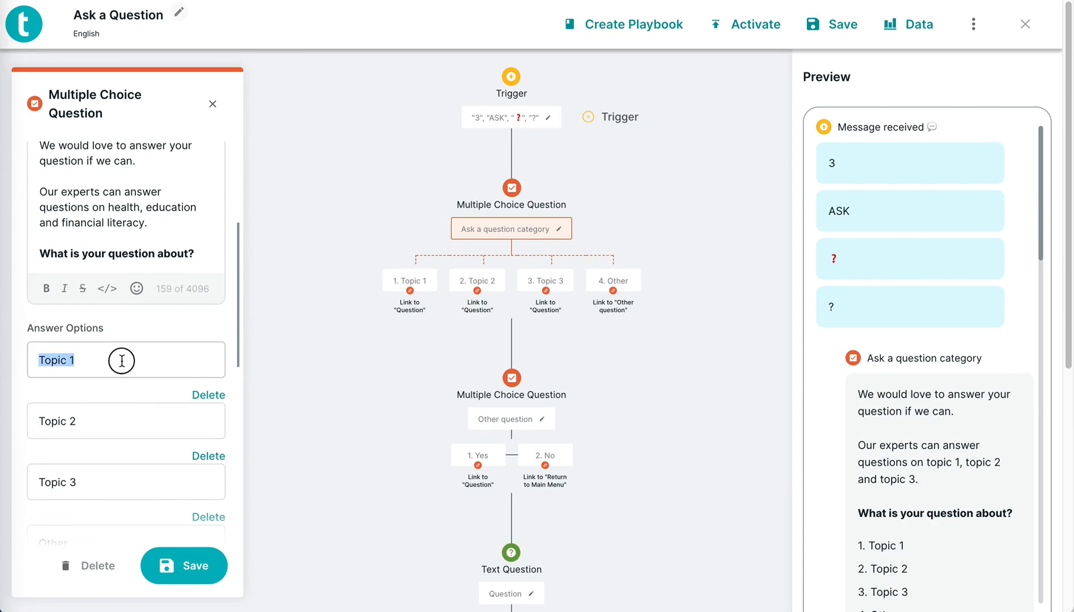
text(health)
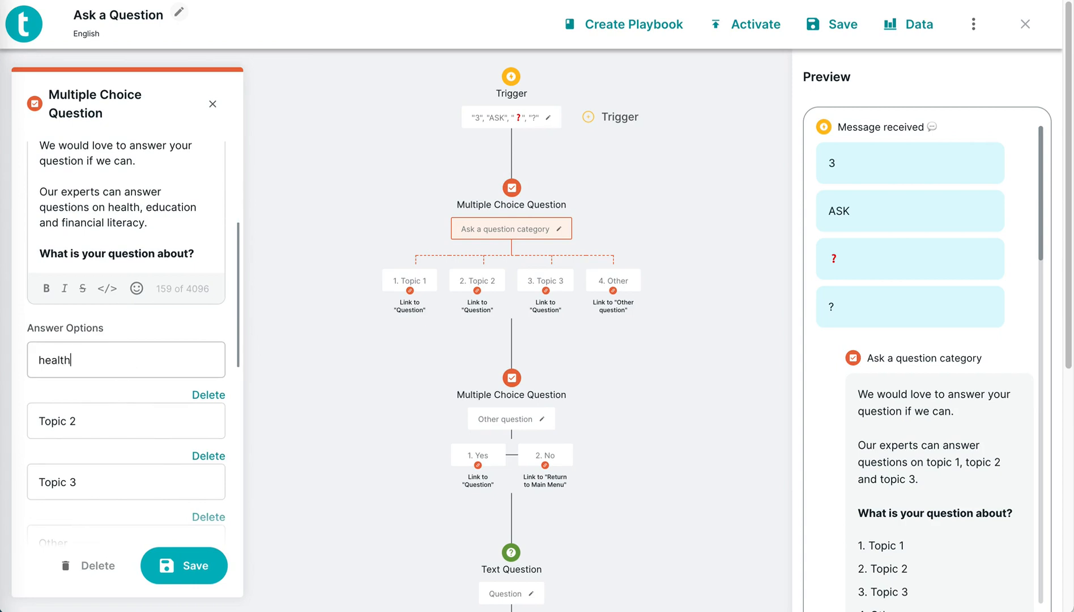
text(educa)
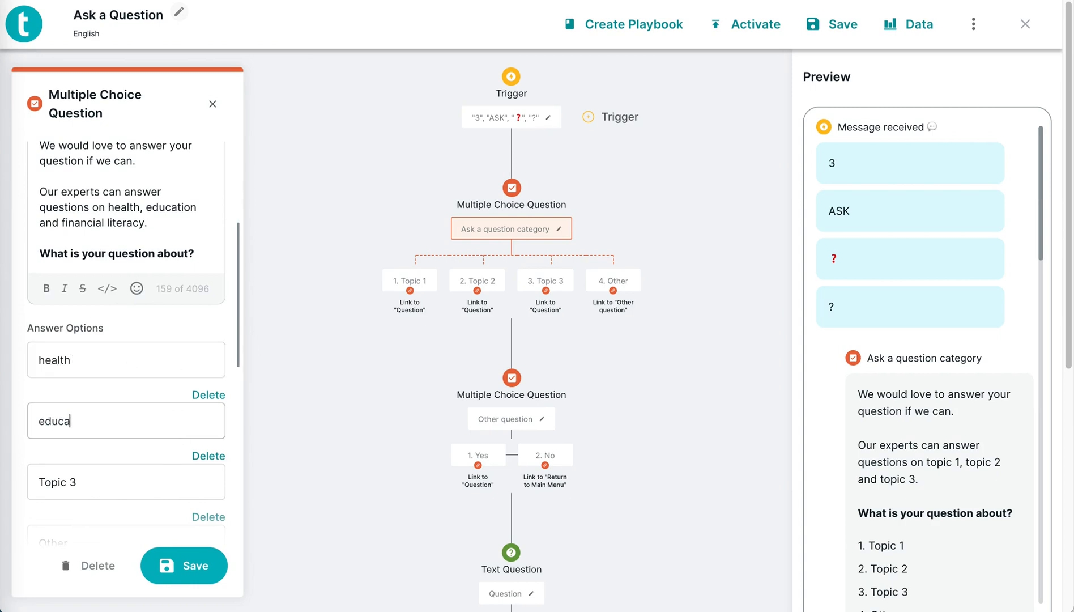
text(f)
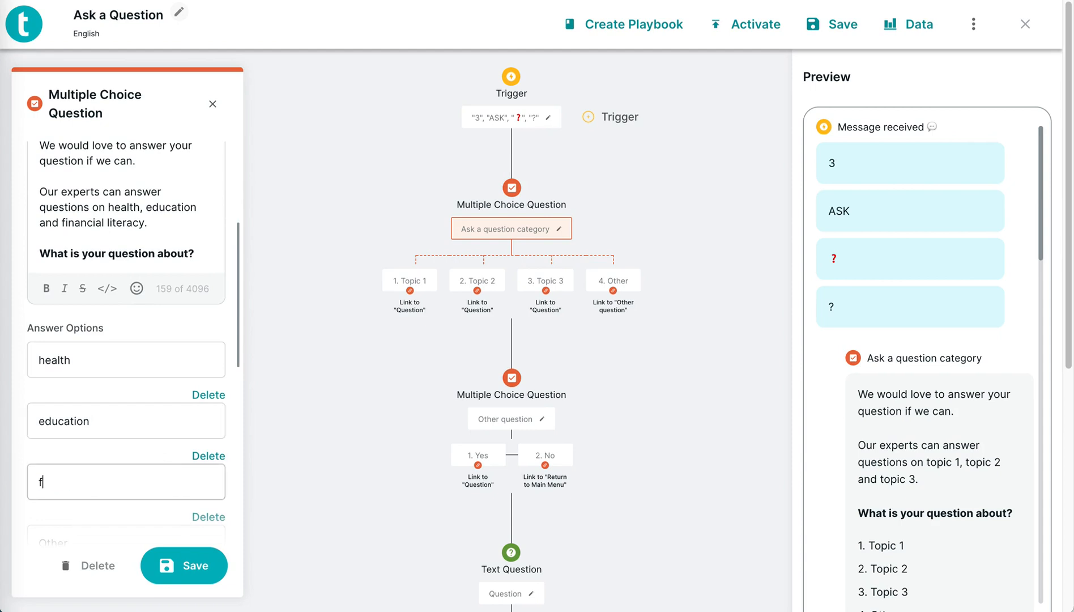
text(inancial literacy)
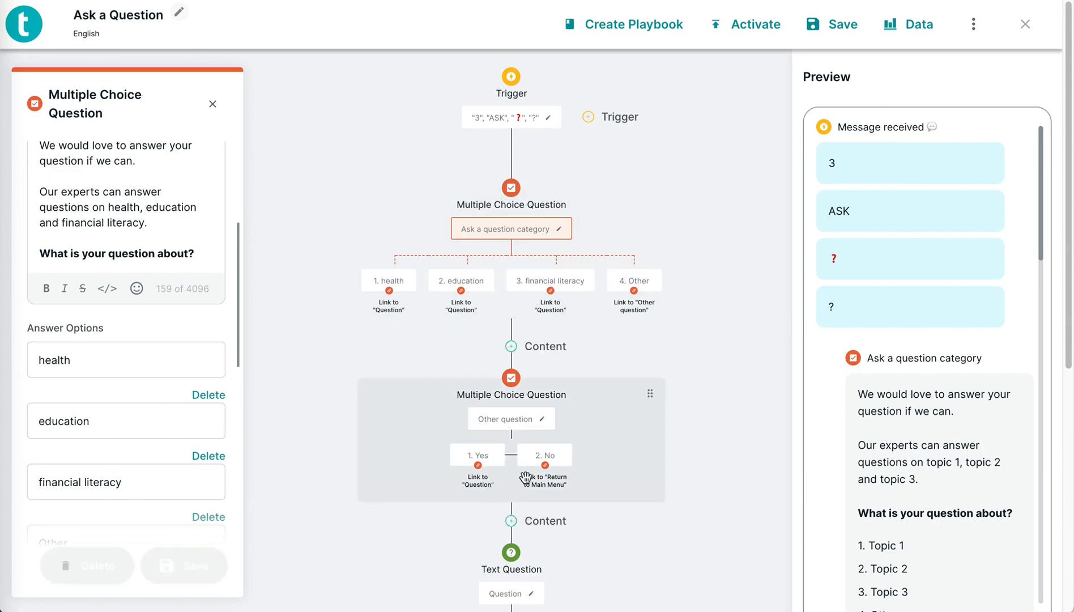
click(212, 104)
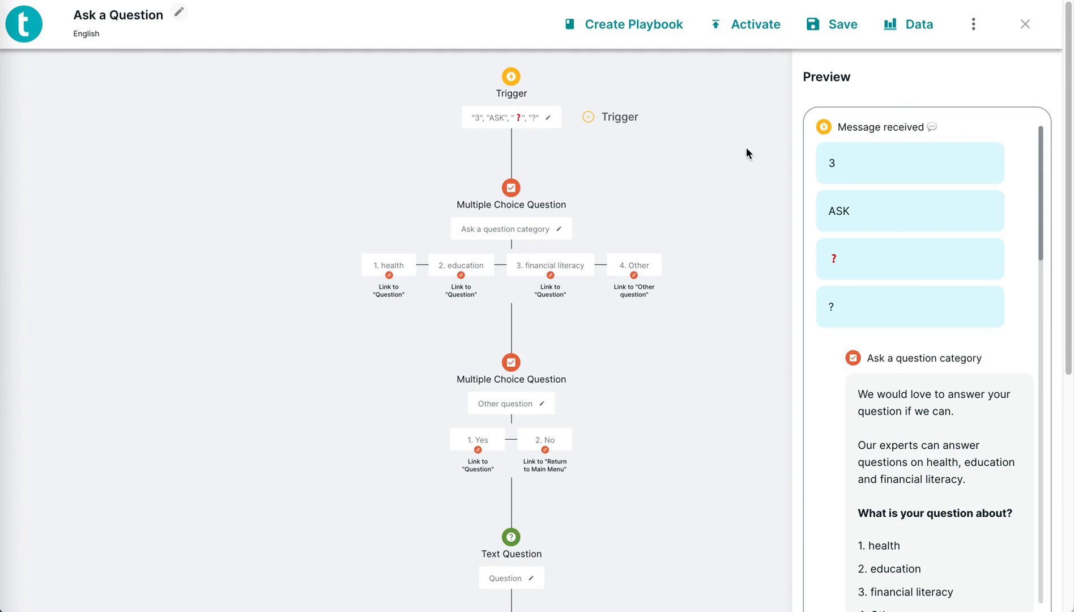
Step: Leave the Ask a Question thread editor and return to the Playbooks page
click(841, 24)
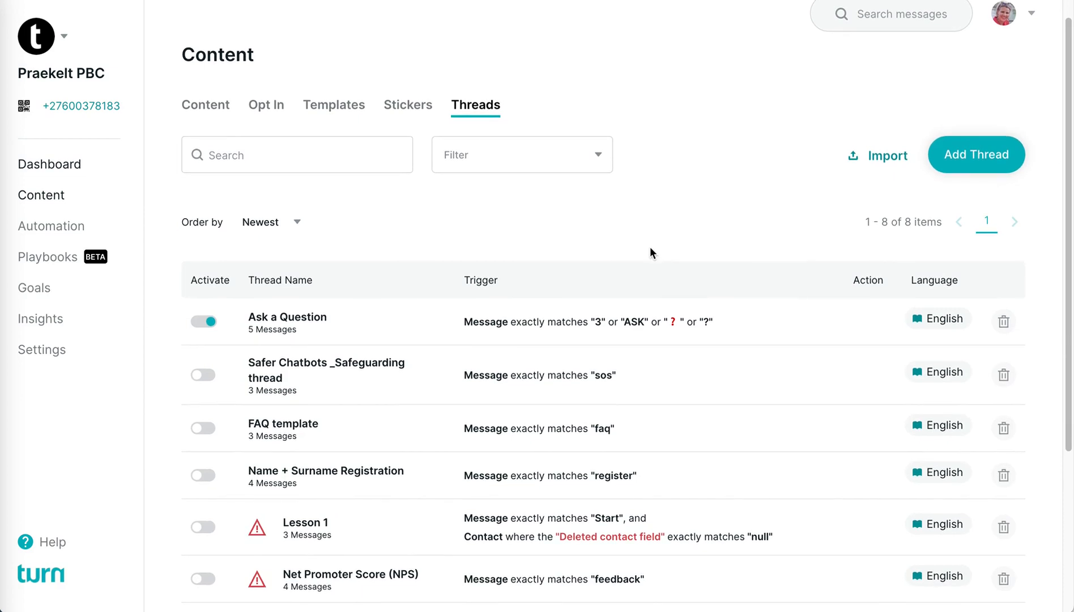
scroll(down, 3)
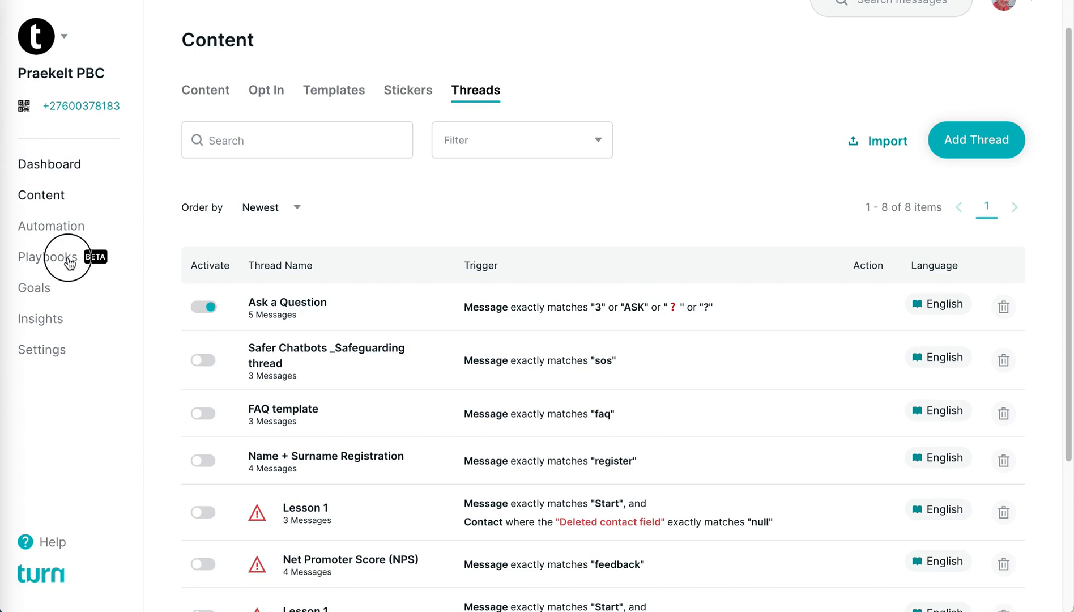
click(48, 256)
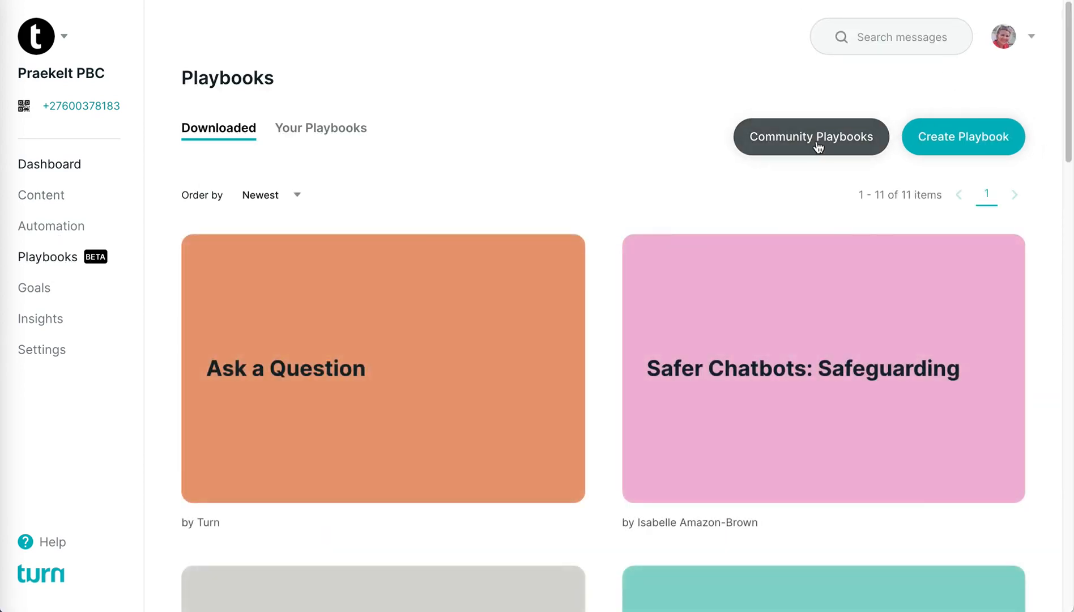
mouse_move(630, 188)
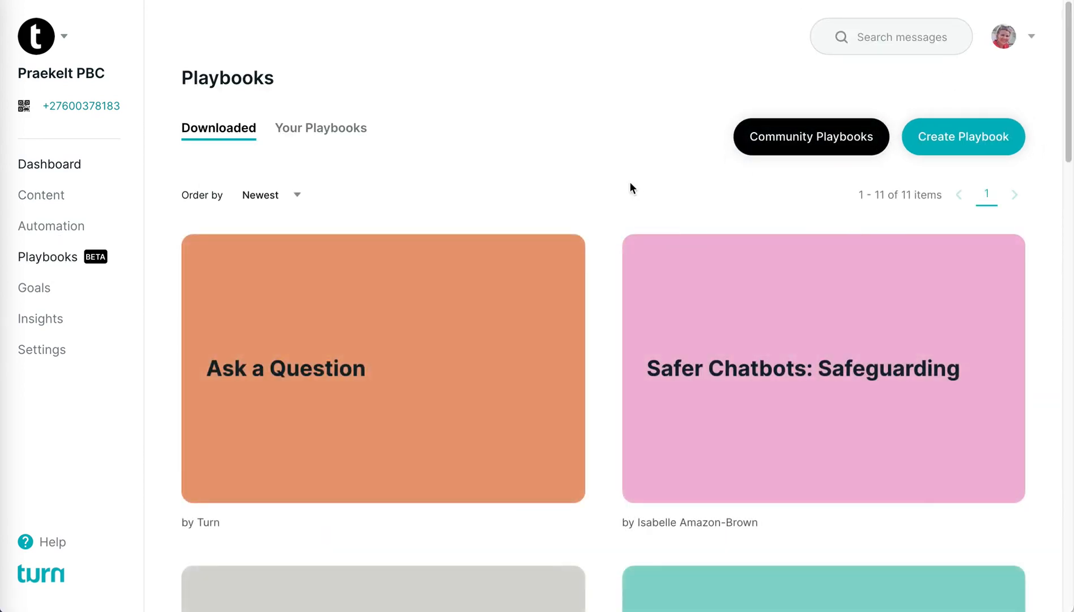
mouse_move(684, 179)
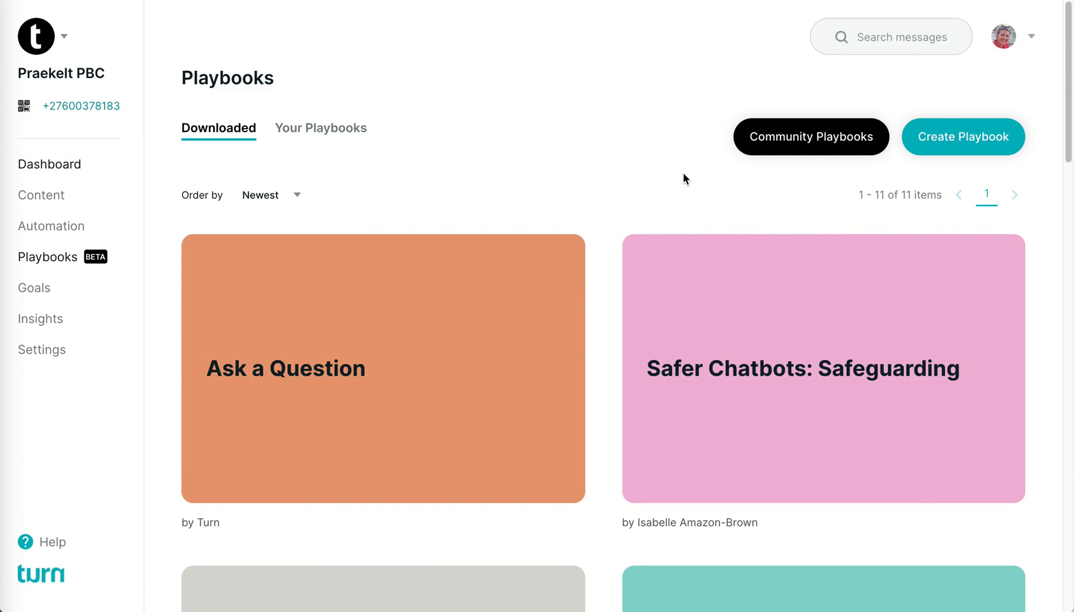
mouse_move(634, 205)
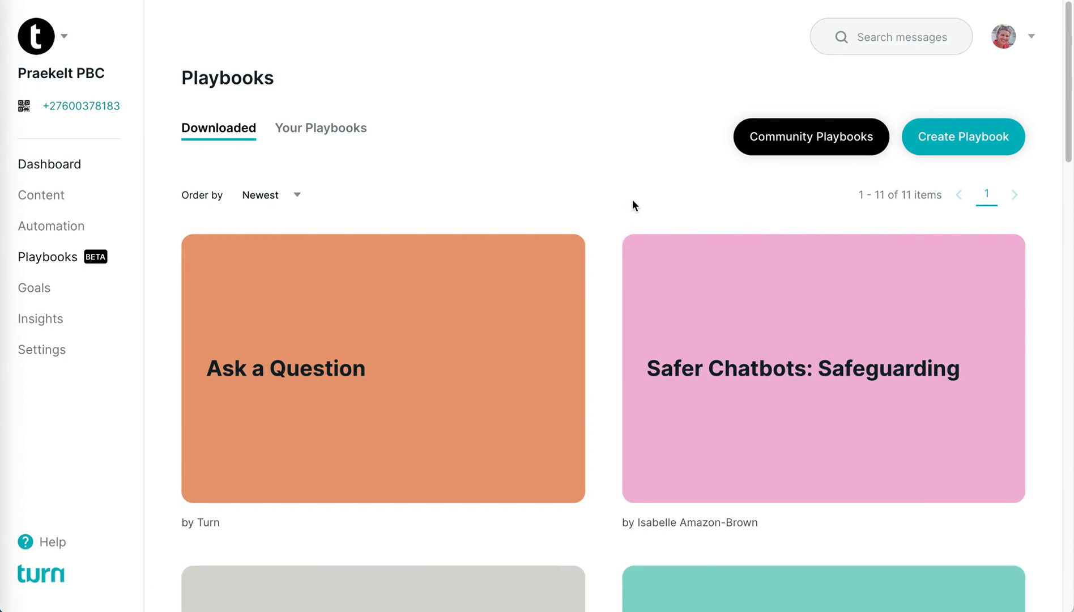
mouse_move(637, 186)
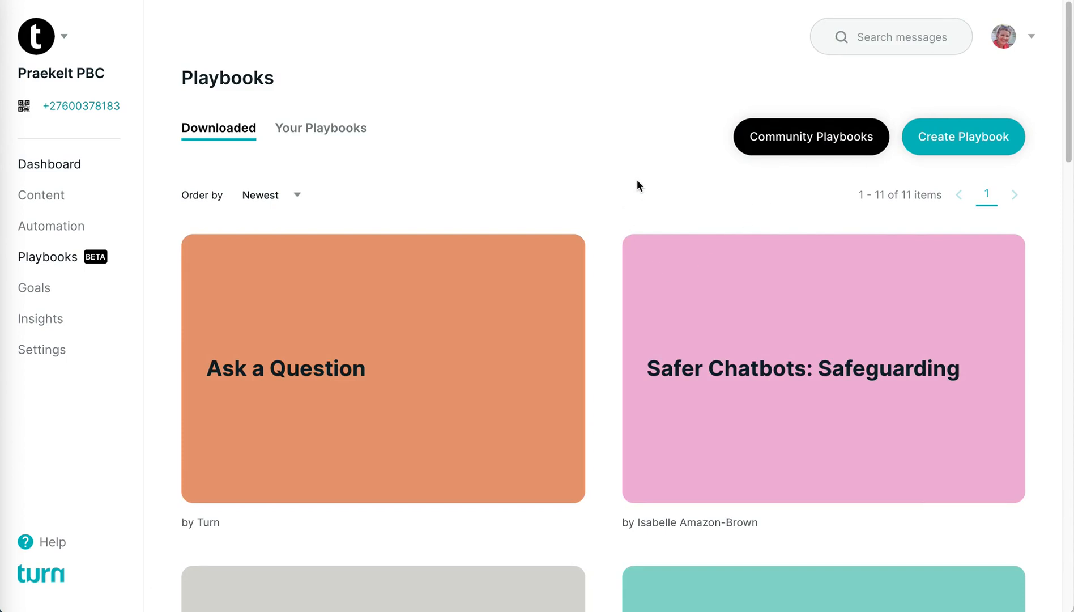
Step: Switch to the empty Your Playbooks tab and start creating a new playbook
scroll(down, 3)
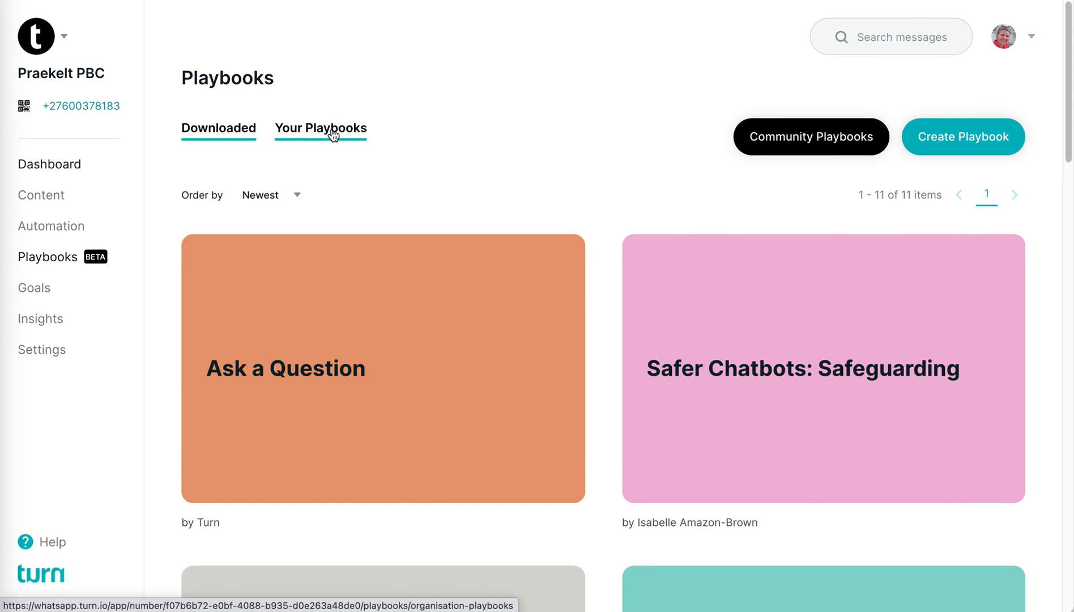
click(319, 128)
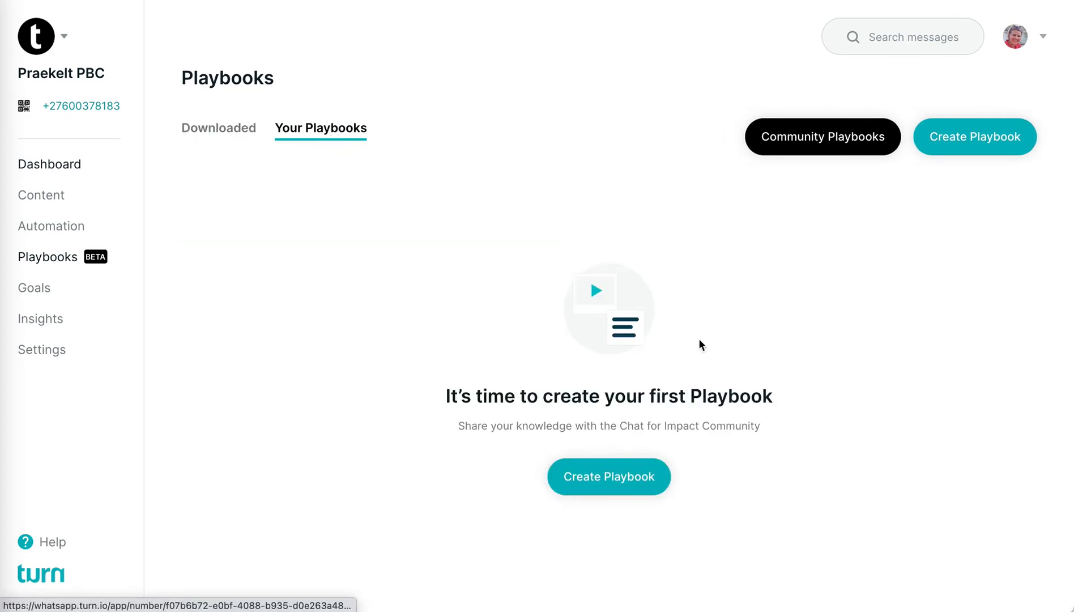
mouse_move(866, 542)
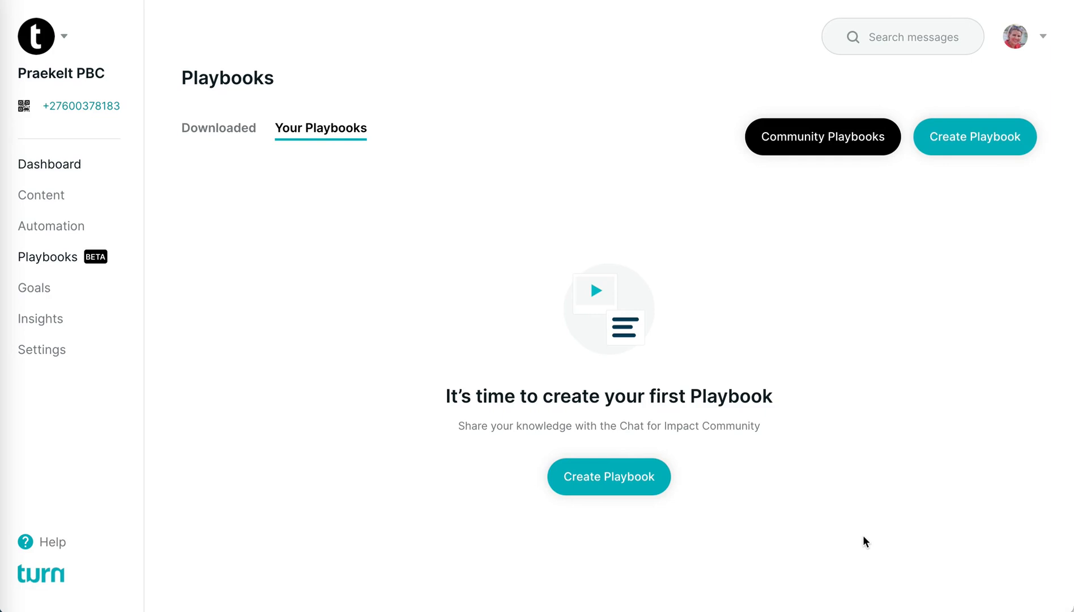
mouse_move(213, 42)
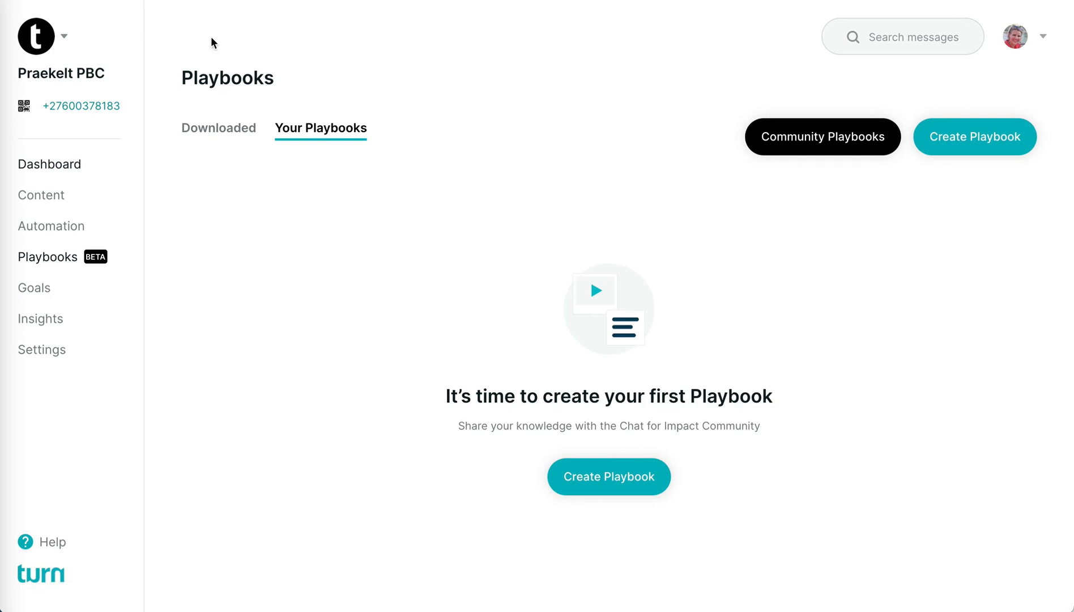
click(975, 136)
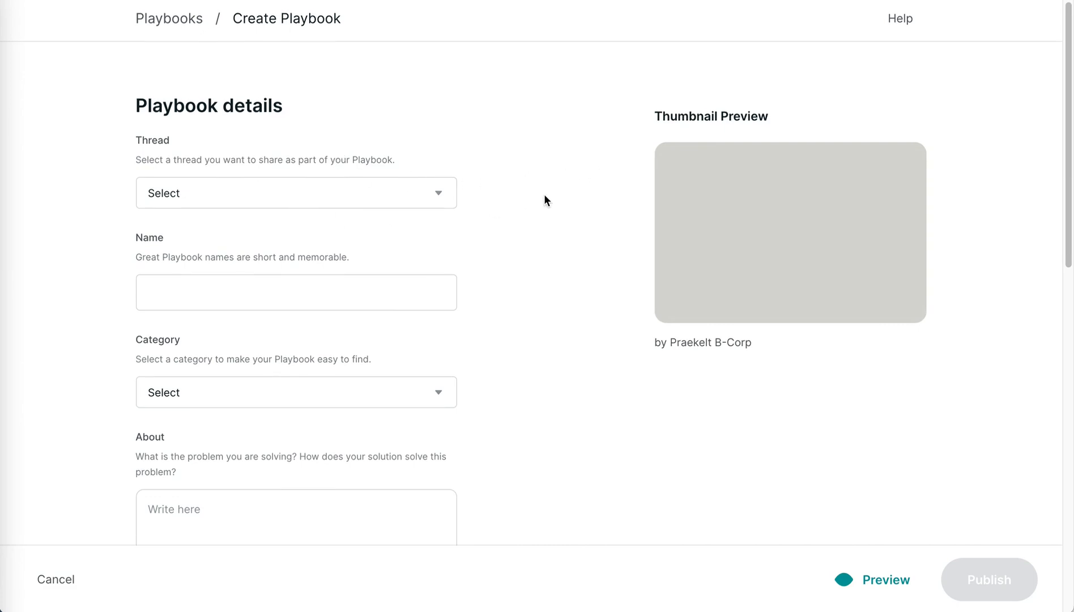
Step: Share the Additional Support thread and extend the playbook name to 'Additional Support Survey'
click(296, 193)
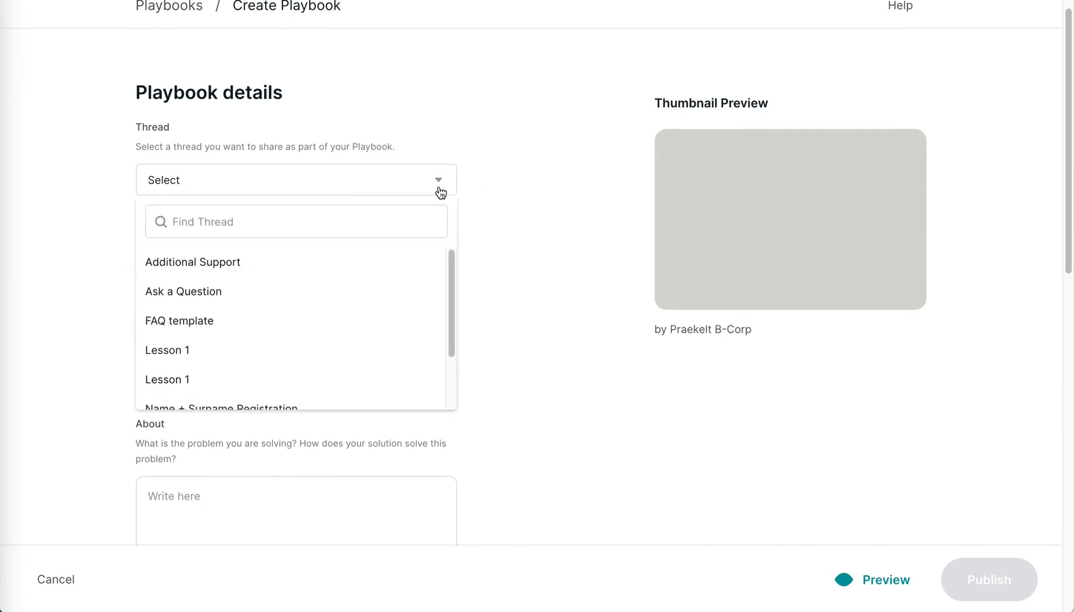
click(192, 262)
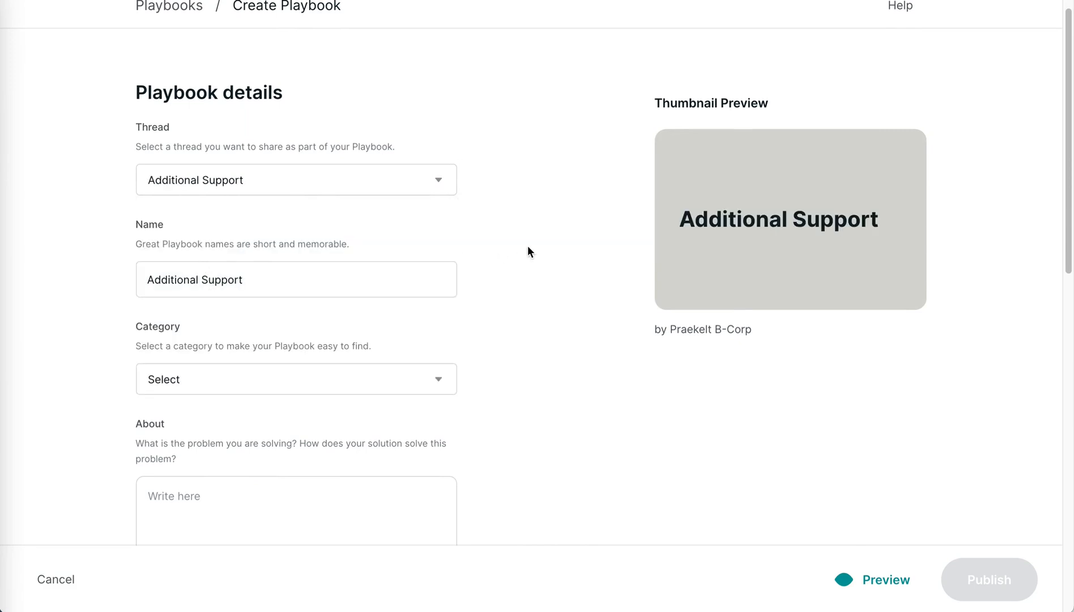
scroll(down, 3)
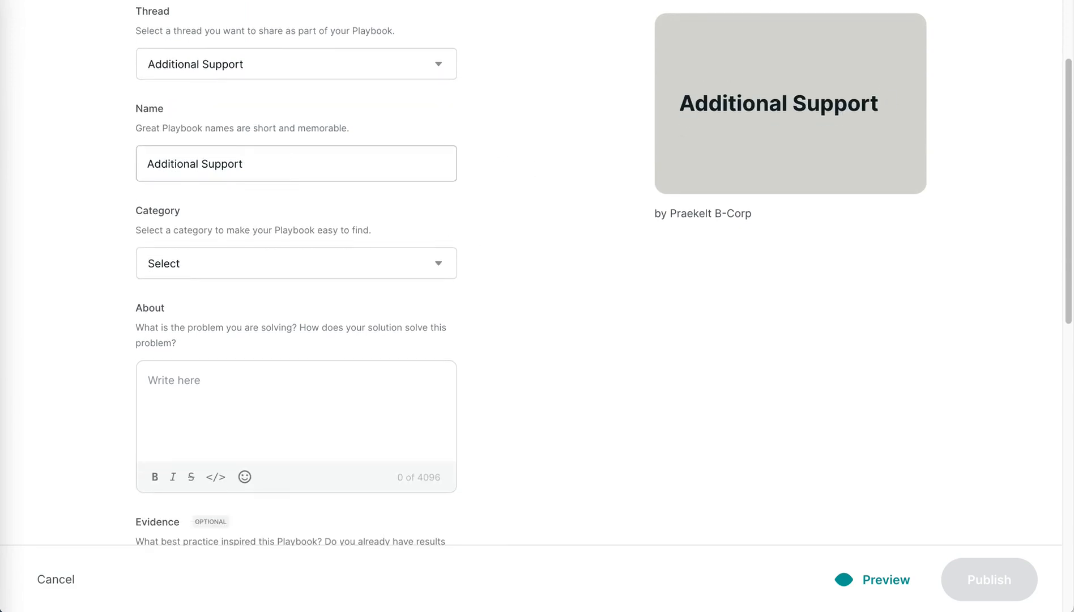
text(Sur)
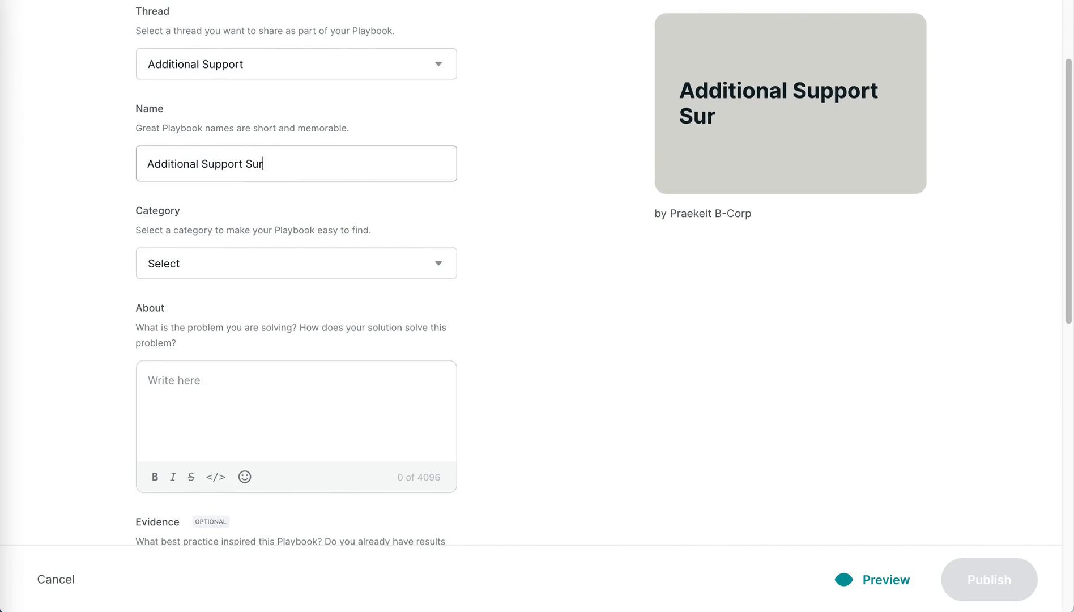
Step: Categorise the playbook as Data Collection and look through the rest of the form
click(296, 263)
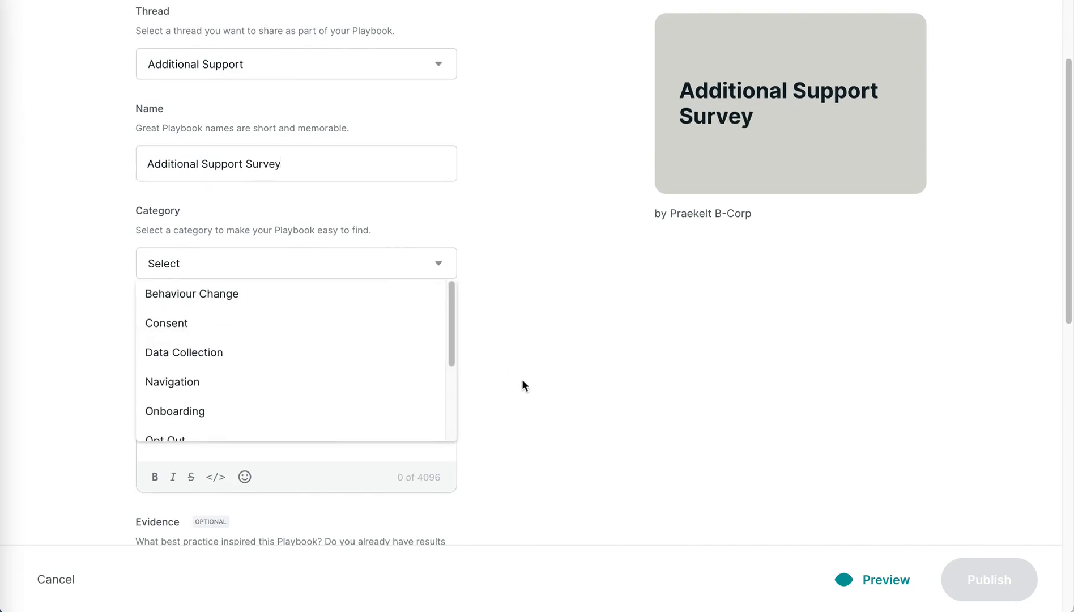
click(184, 353)
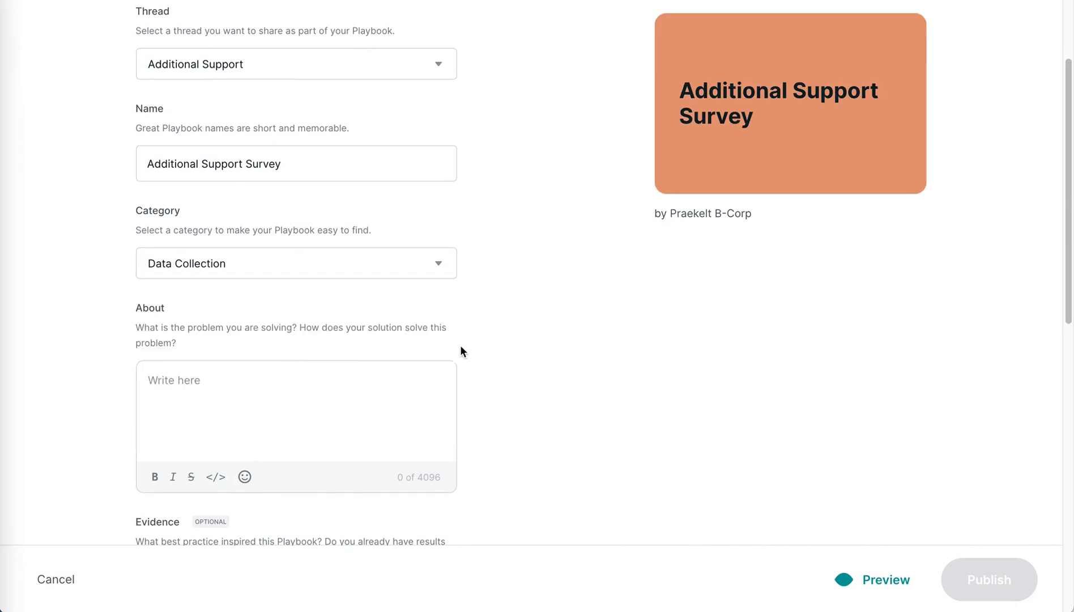
scroll(up, 3)
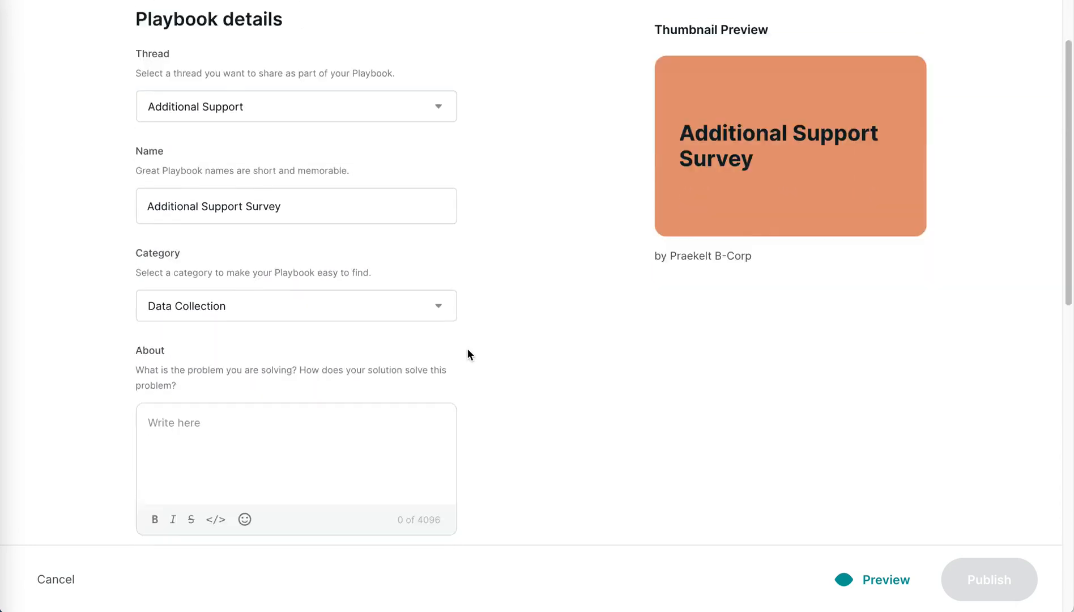
scroll(down, 3)
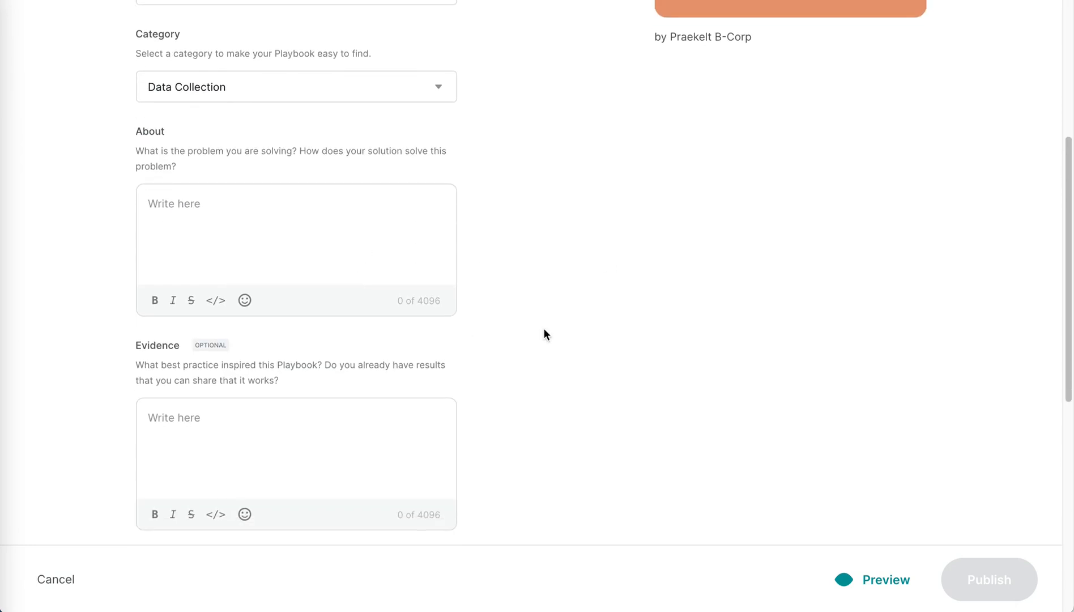
mouse_move(396, 259)
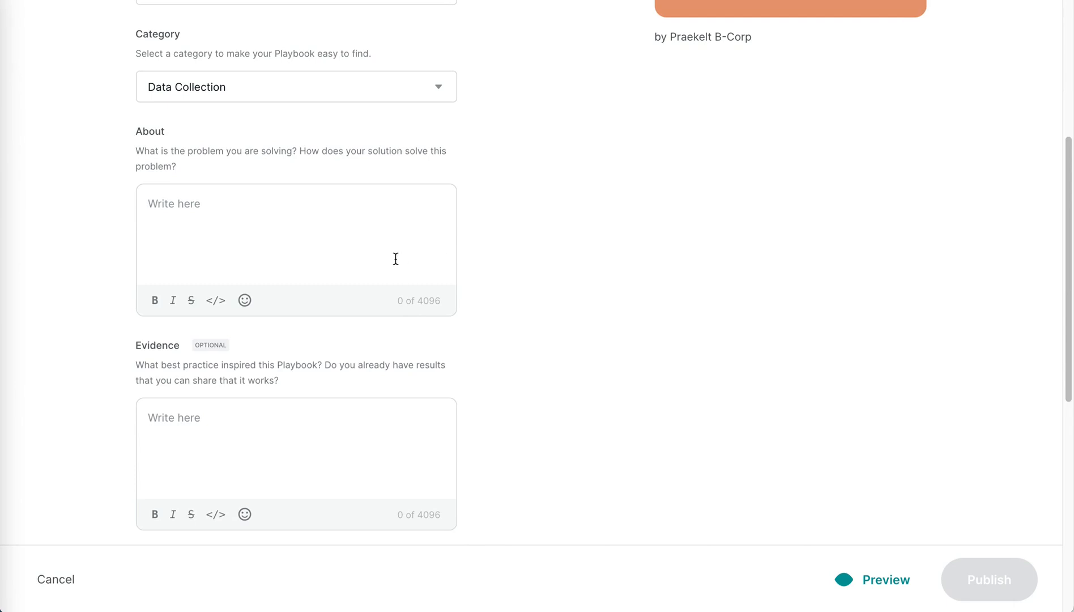
scroll(down, 3)
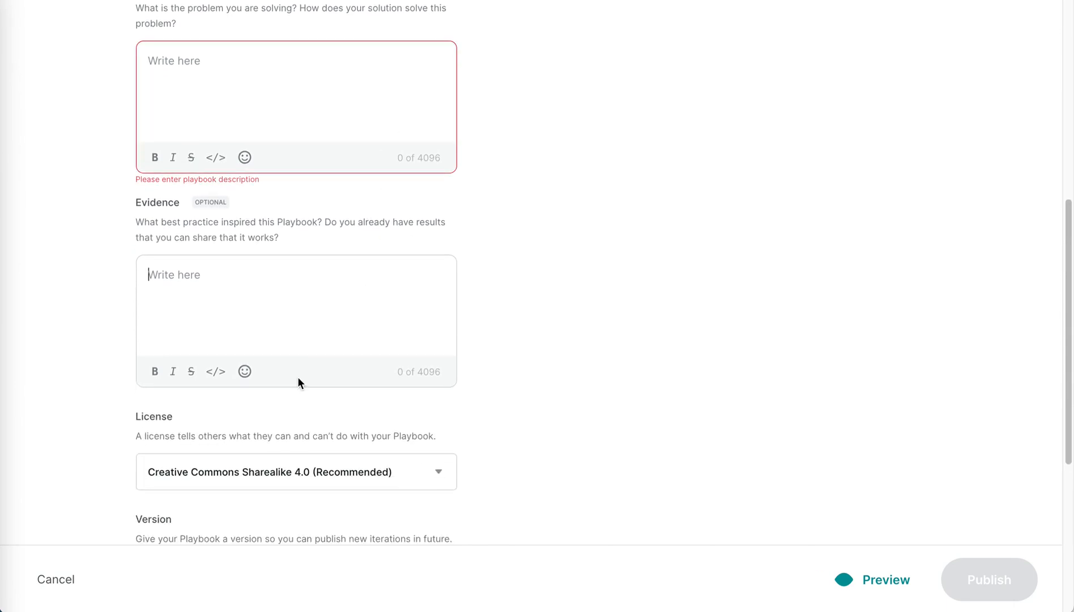
scroll(down, 3)
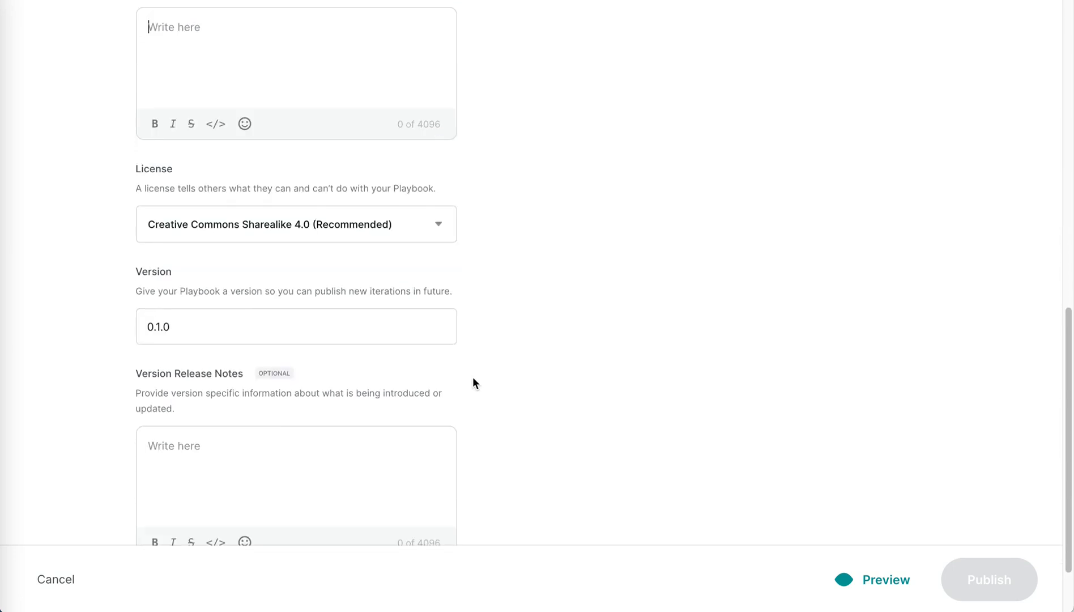
scroll(down, 3)
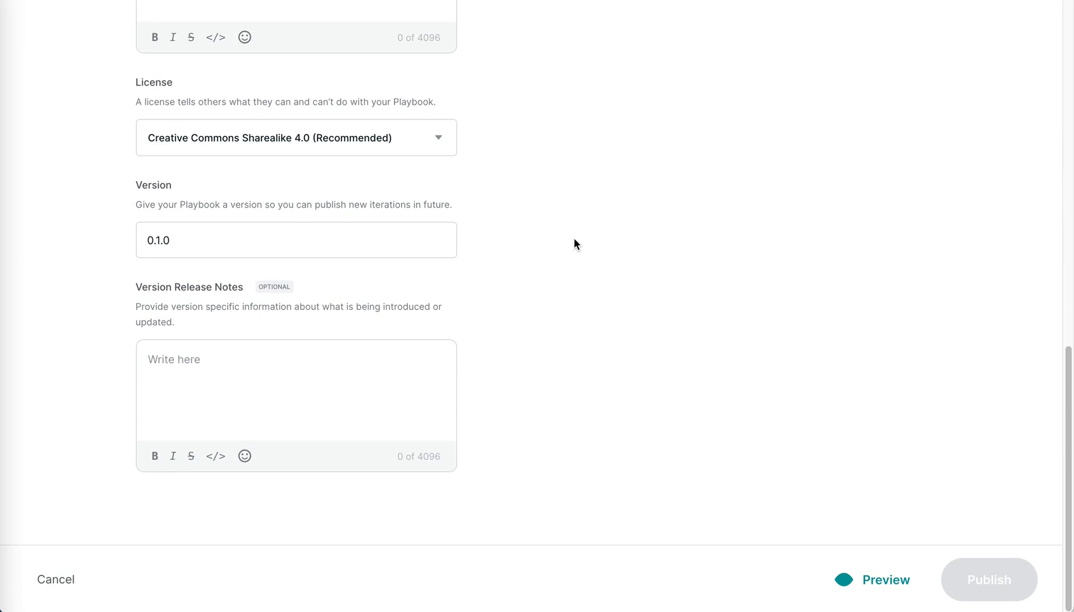
mouse_move(286, 223)
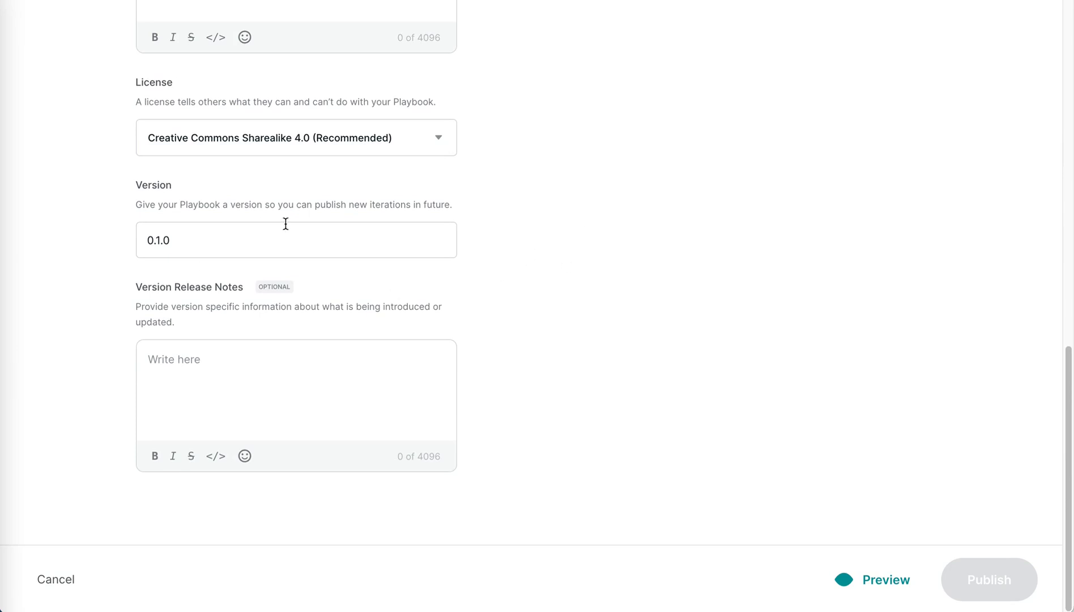
mouse_move(630, 277)
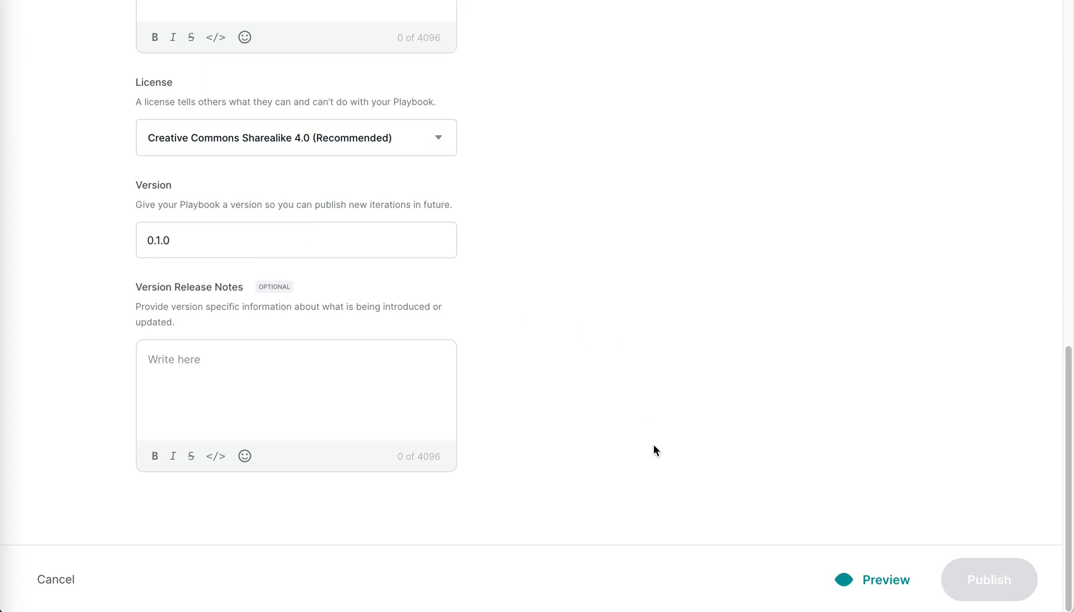
mouse_move(652, 431)
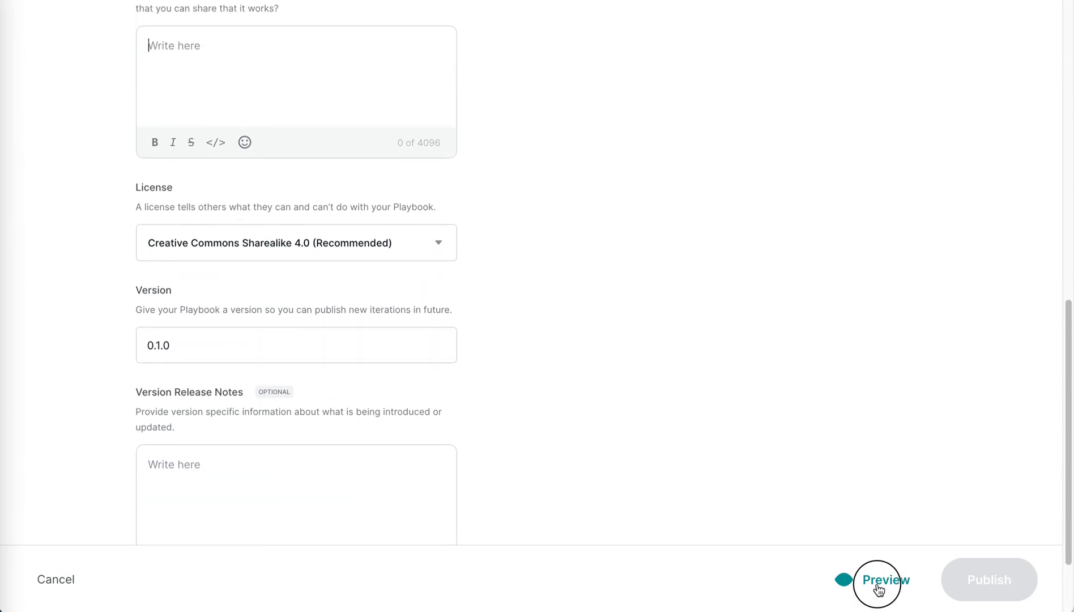
Step: Preview the Additional Support Survey draft in full, then return to editing
click(885, 580)
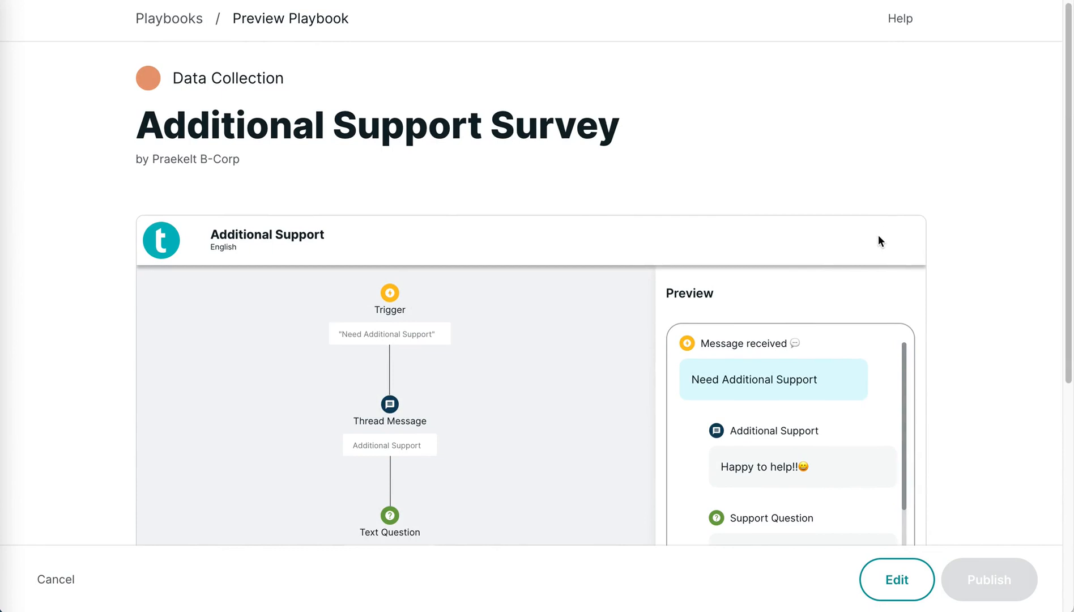
scroll(down, 3)
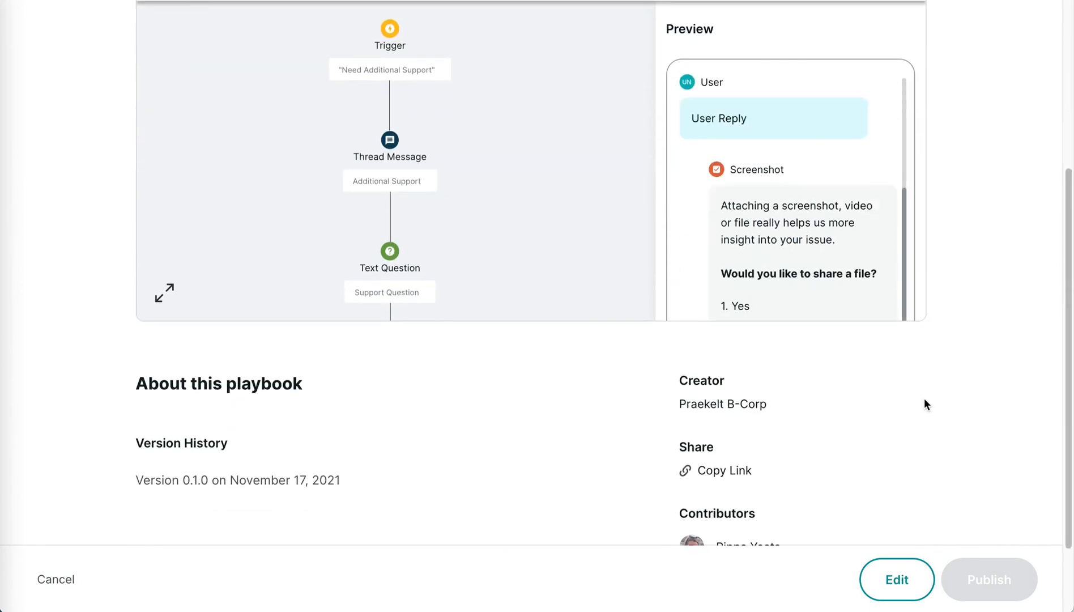
scroll(down, 3)
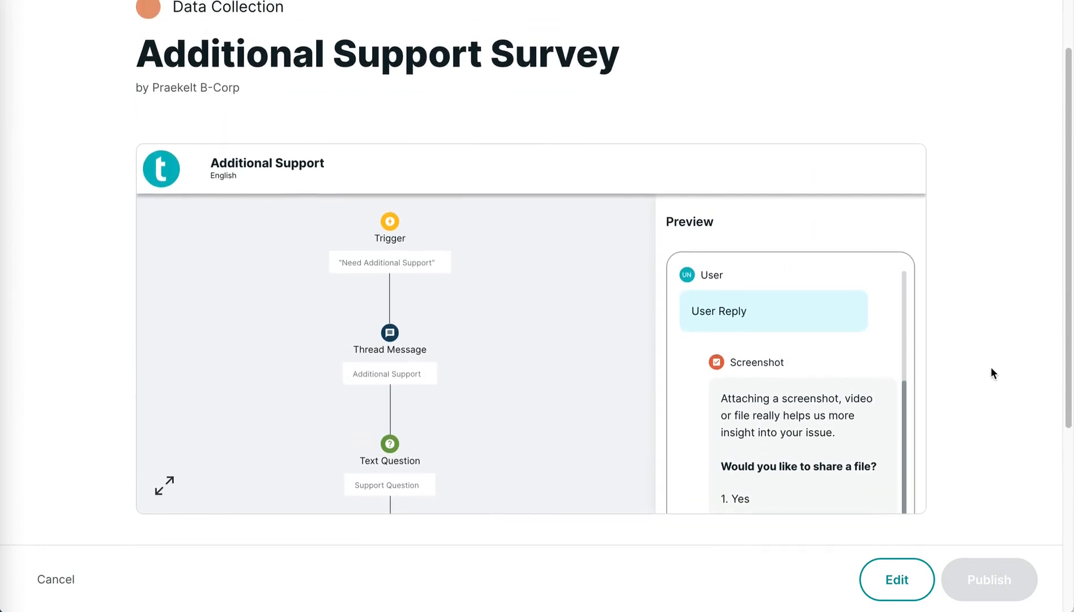
scroll(down, 3)
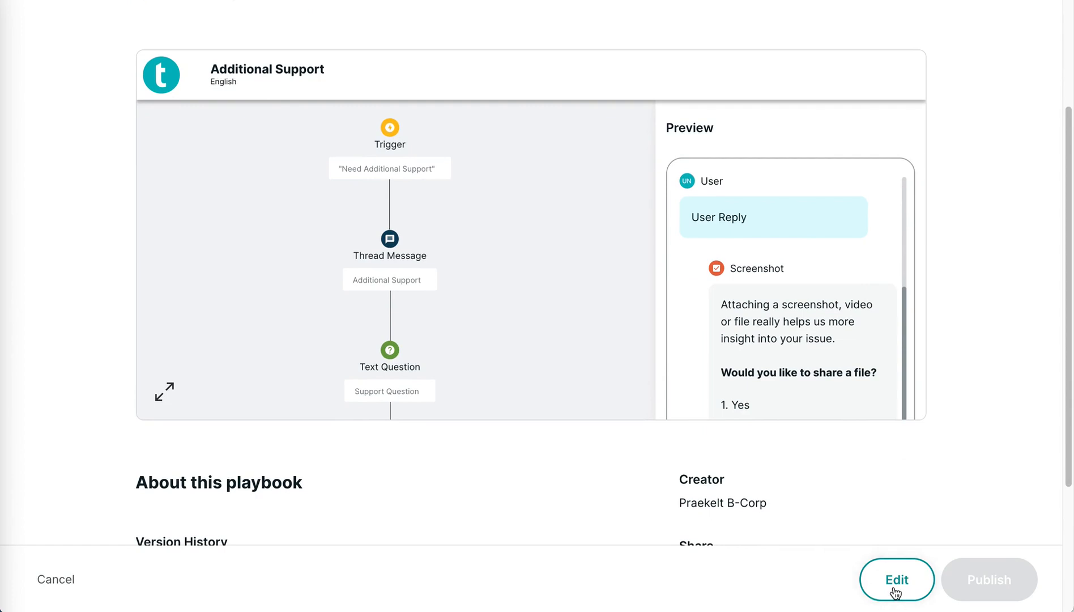
click(897, 579)
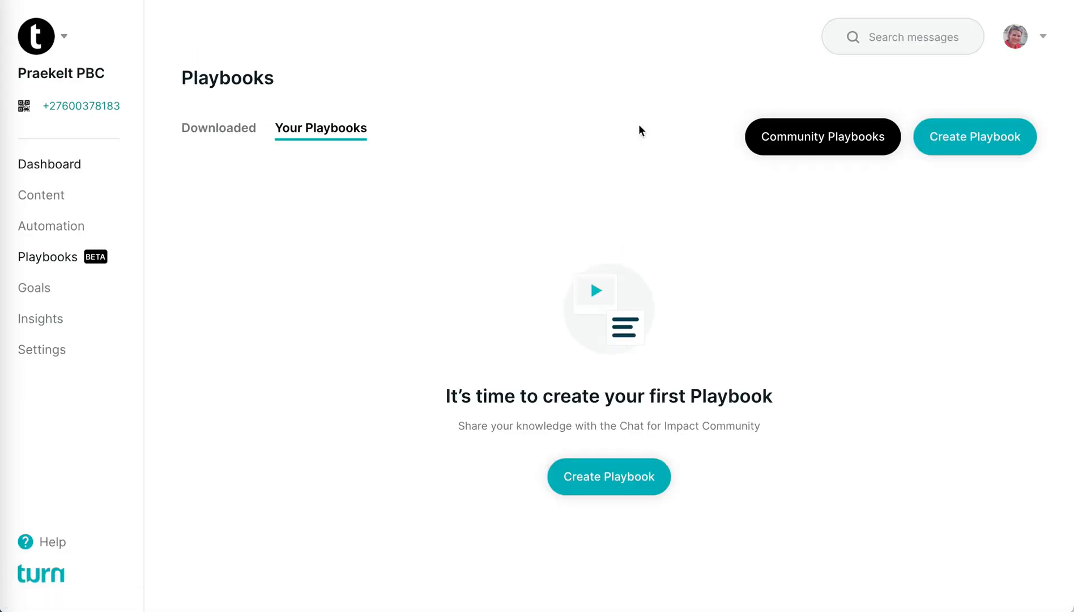
Step: Browse the community playbook gallery listing Safer Chatbots playbooks
click(823, 136)
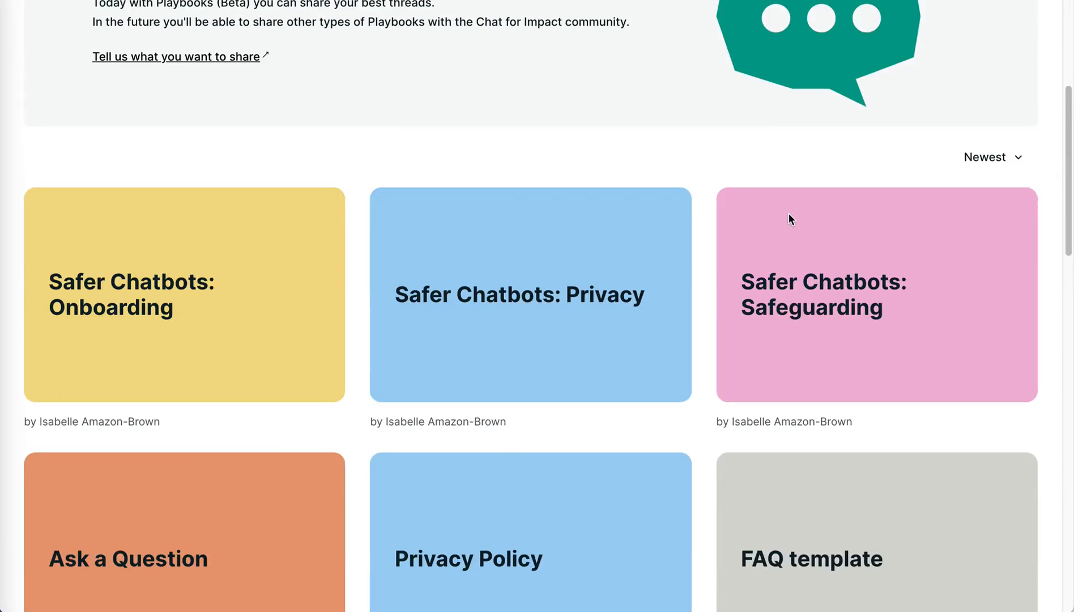
scroll(down, 3)
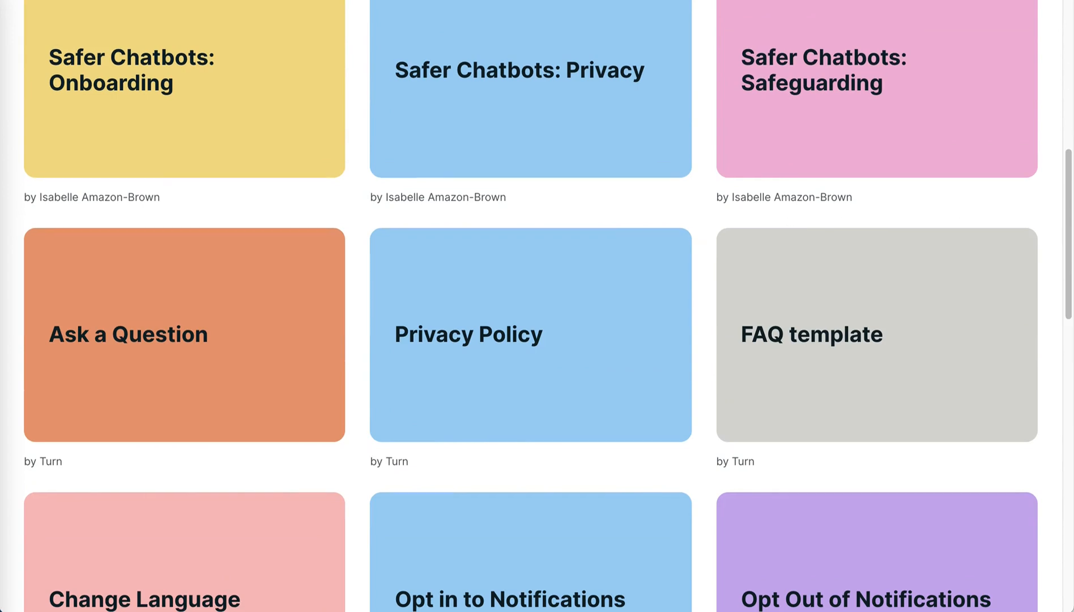